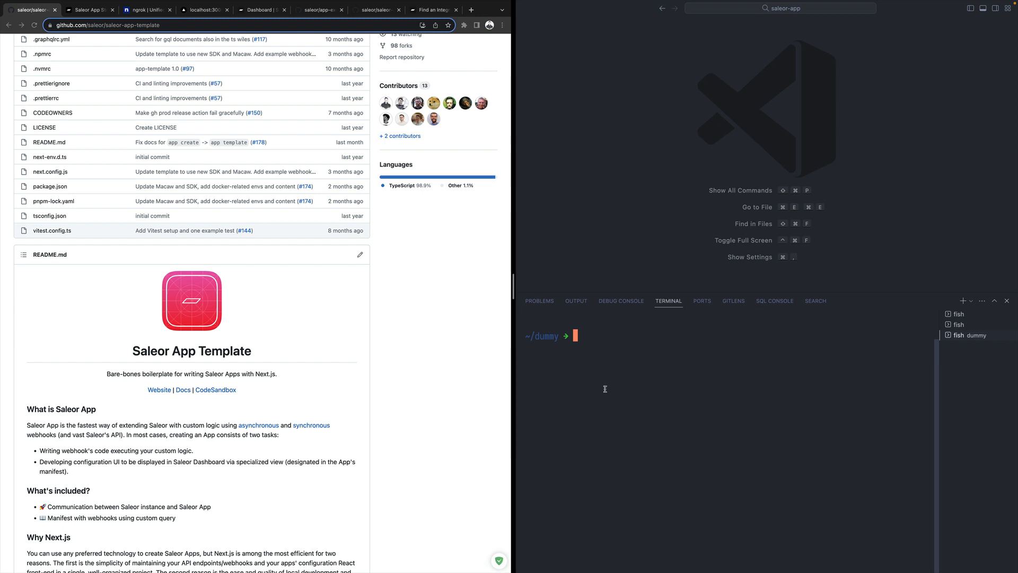
Step: Run `saleor app template saleor-app` in the terminal while browsing the template's GitHub README
{"action": "type", "text": "saleor app template saleor-app"}
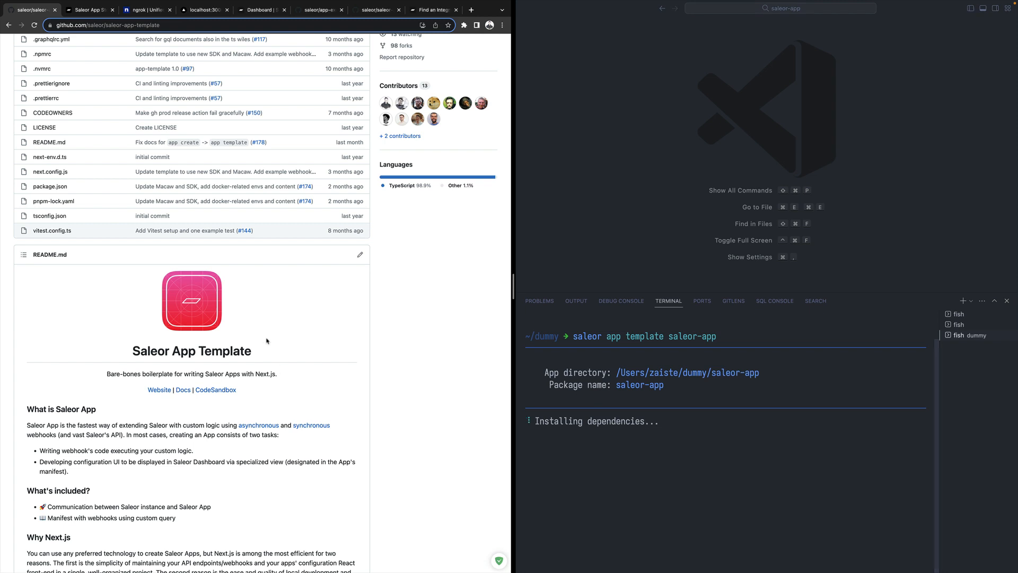
{"action": "scroll", "scroll_direction": "down", "scroll_amount": 3}
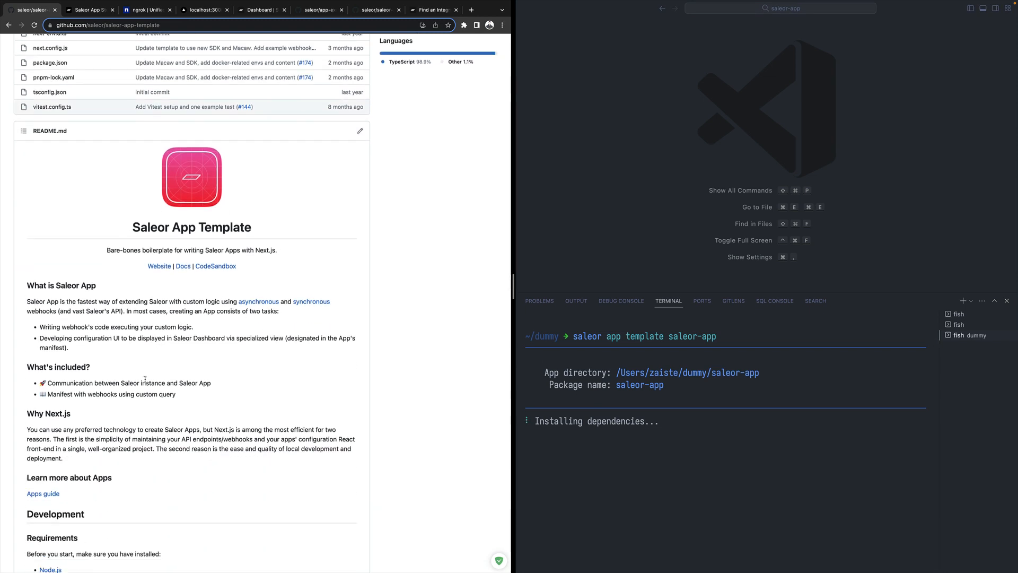
{"action": "mouse_move", "coordinate": [135, 368]}
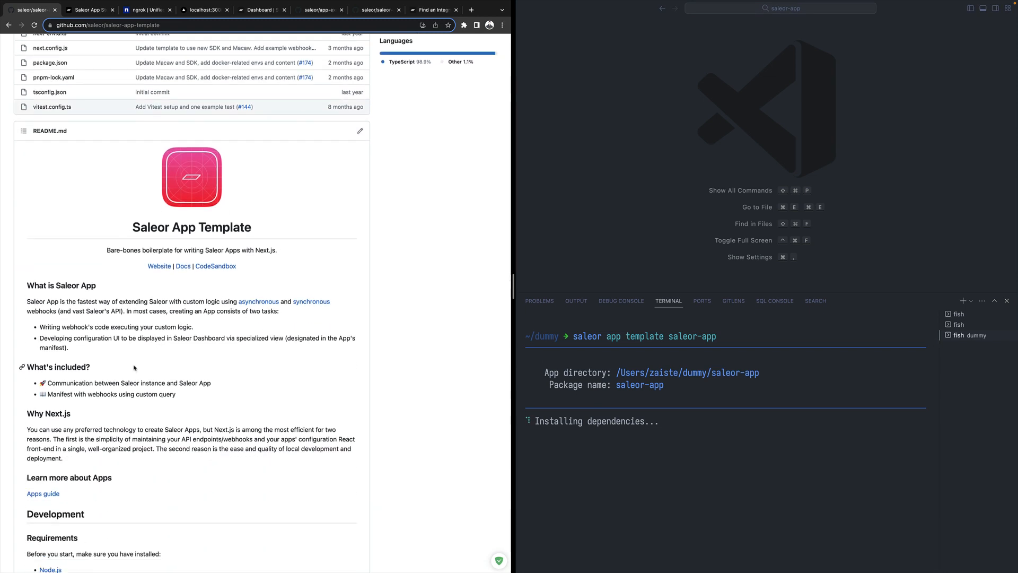
{"action": "scroll", "scroll_direction": "down", "scroll_amount": 3}
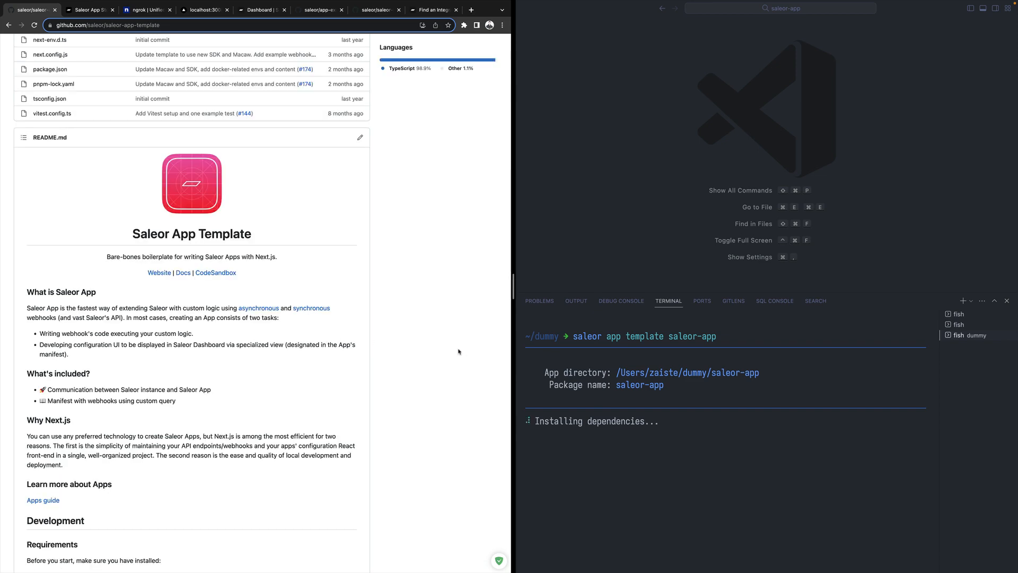
{"action": "mouse_move", "coordinate": [463, 353]}
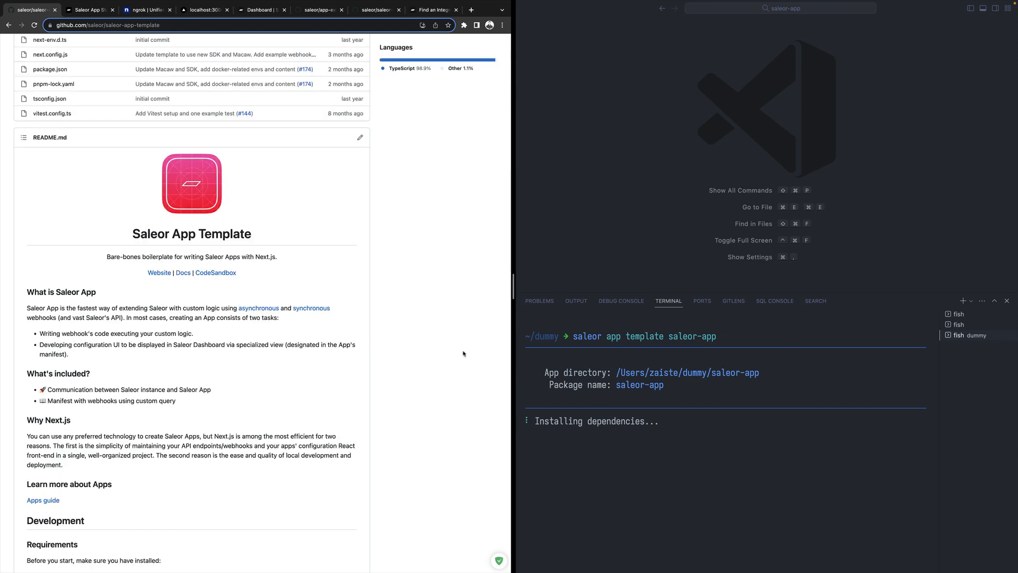
{"action": "scroll", "scroll_direction": "up", "scroll_amount": 3}
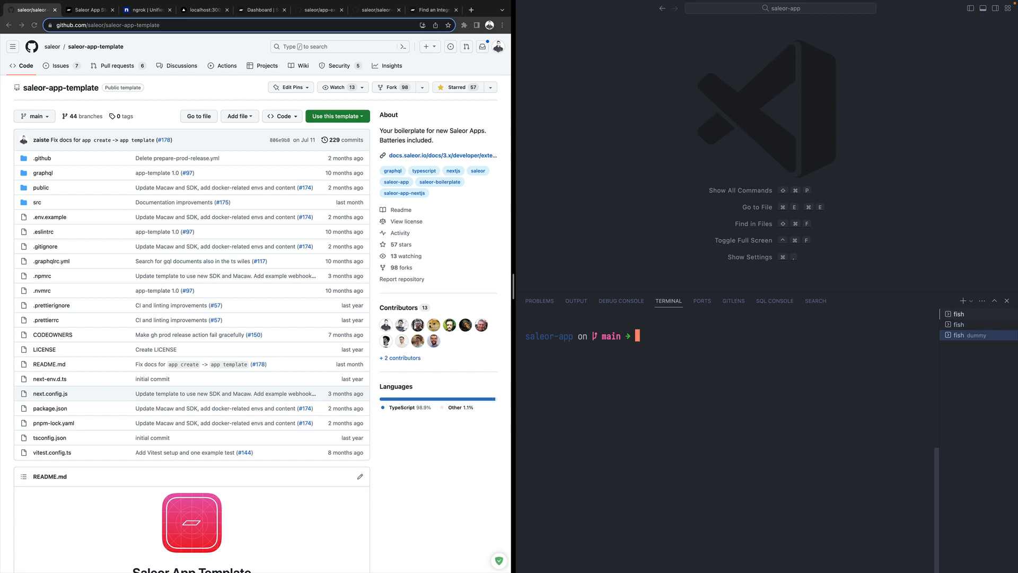
Step: Start the dev server with `pnpm dev` and view the welcome page at localhost:3000
{"action": "type", "text": "pnpm dev"}
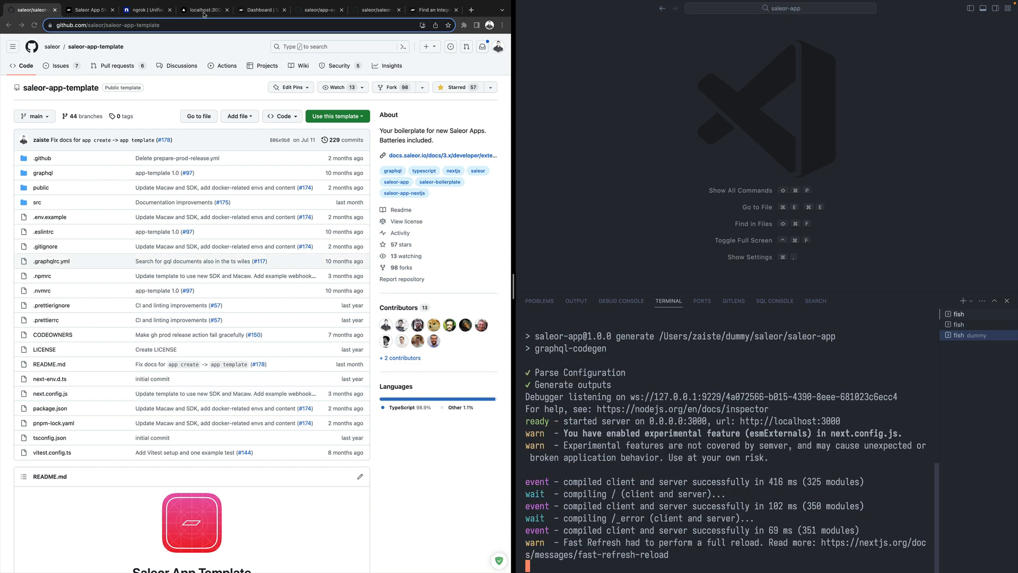
{"action": "left_click", "coordinate": [204, 10]}
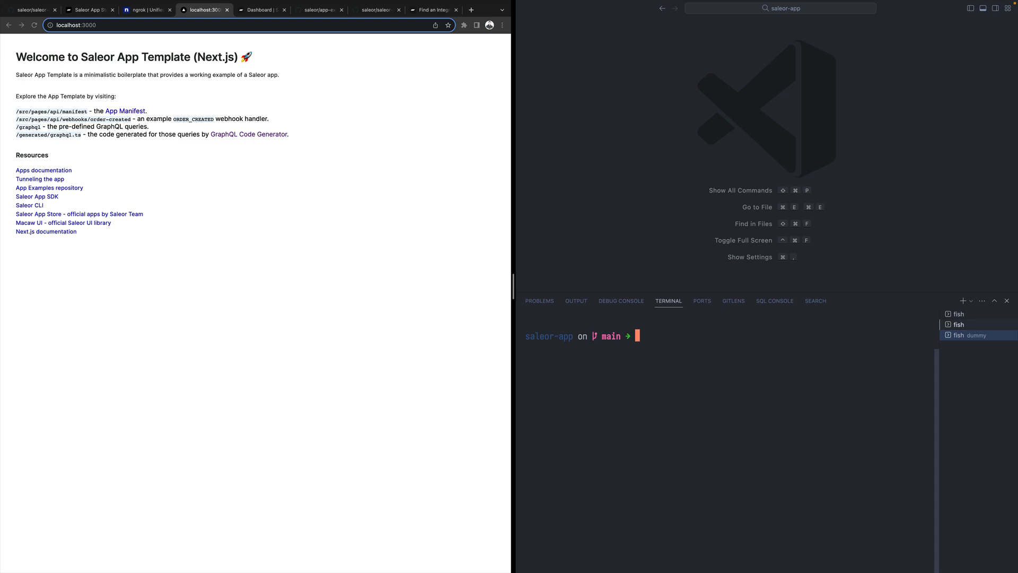
{"action": "mouse_move", "coordinate": [406, 360]}
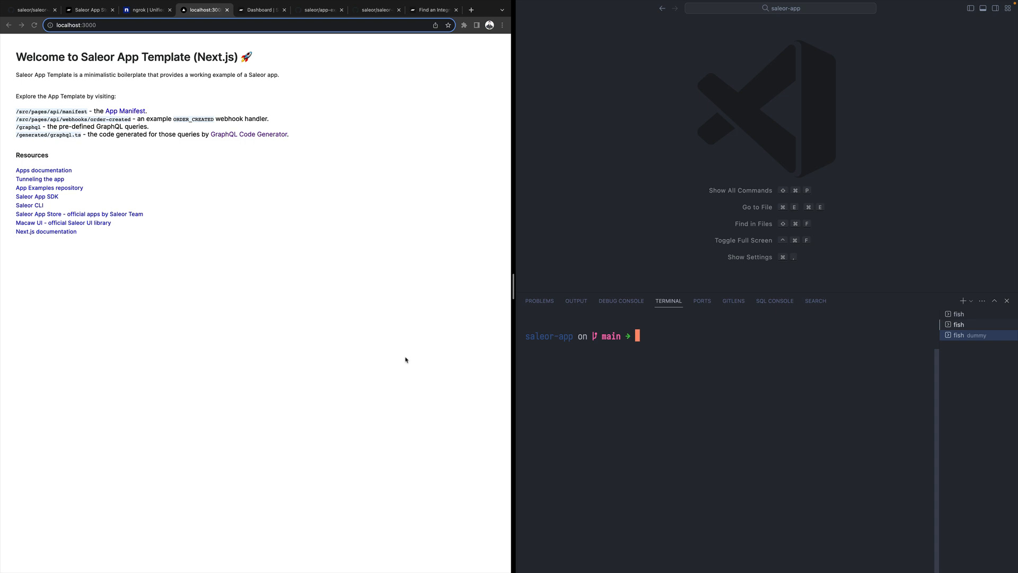
Step: Browse the App Store catalogue and Dashboard overview, then return to the local app page
{"action": "left_click", "coordinate": [89, 9]}
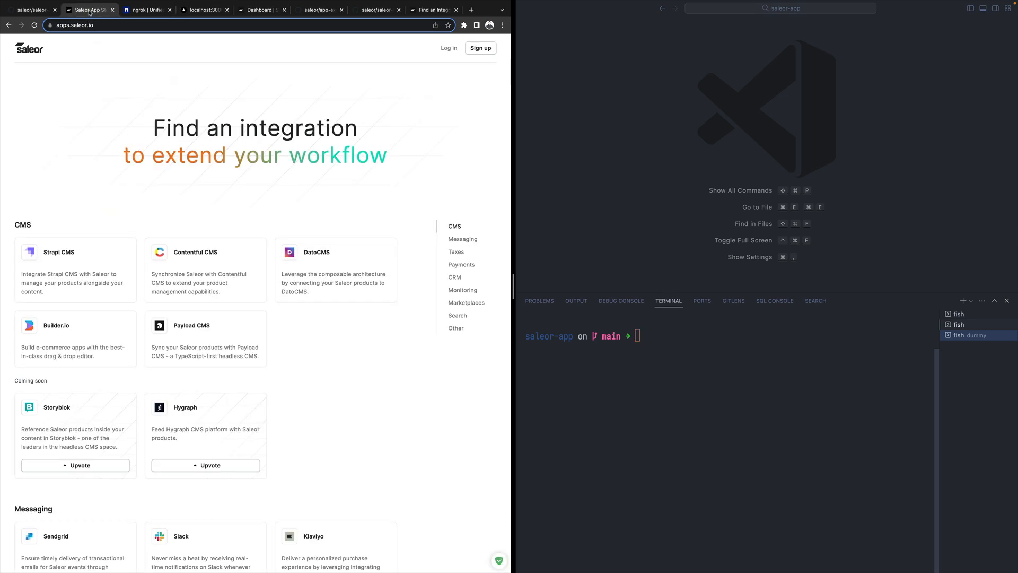
{"action": "left_click", "coordinate": [260, 10]}
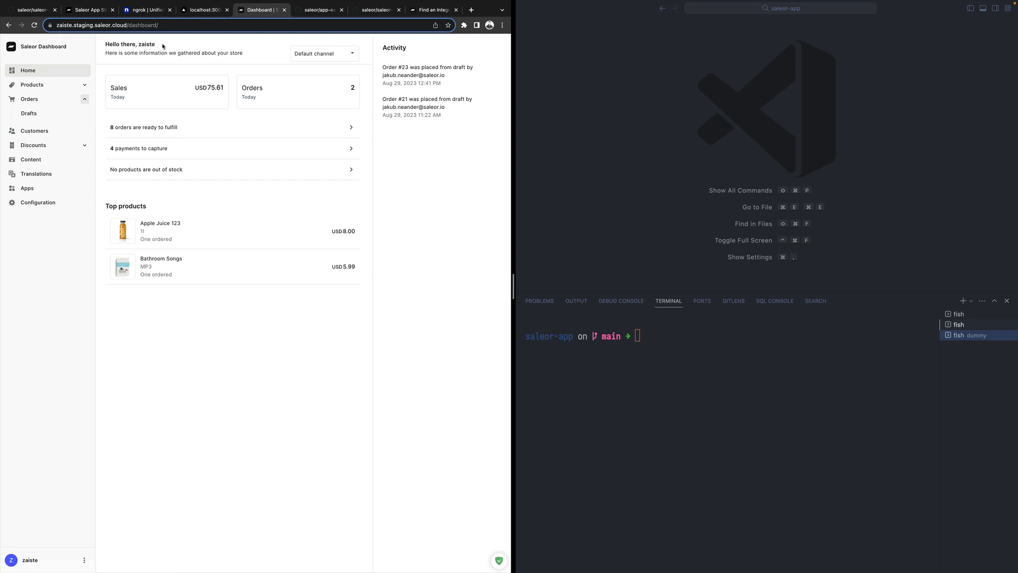
{"action": "mouse_move", "coordinate": [161, 126]}
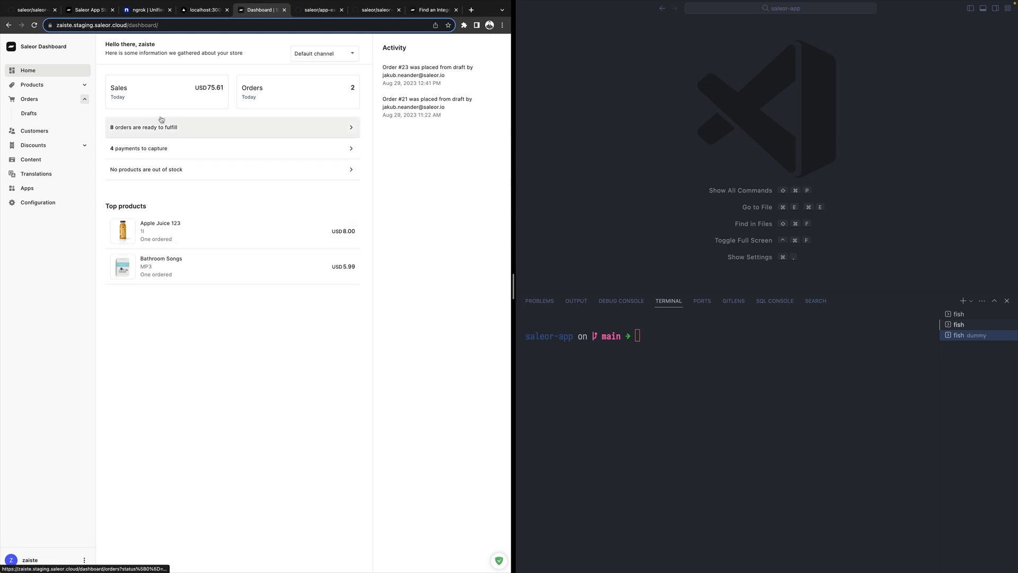
{"action": "left_click", "coordinate": [202, 10]}
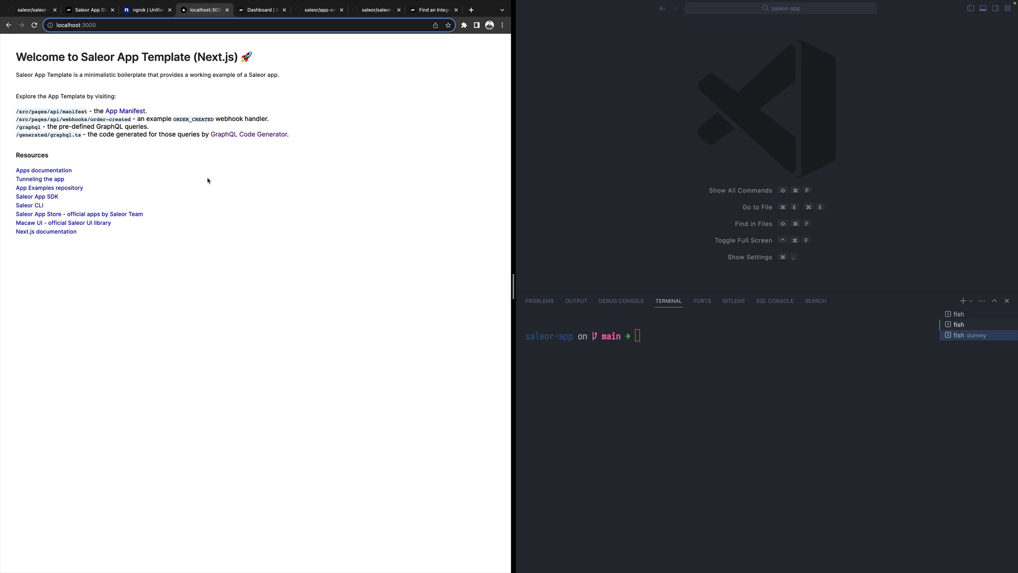
Step: Run `saleor app tunnel` in the terminal, which leads to the ngrok homepage
{"action": "type", "text": "saleor app tunnel"}
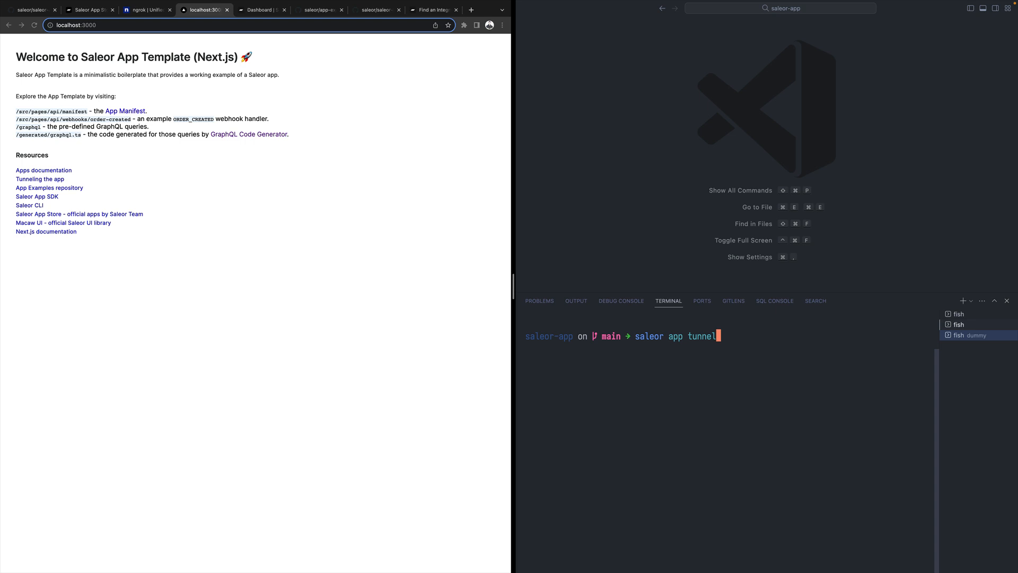
{"action": "key", "text": "ctrl+c"}
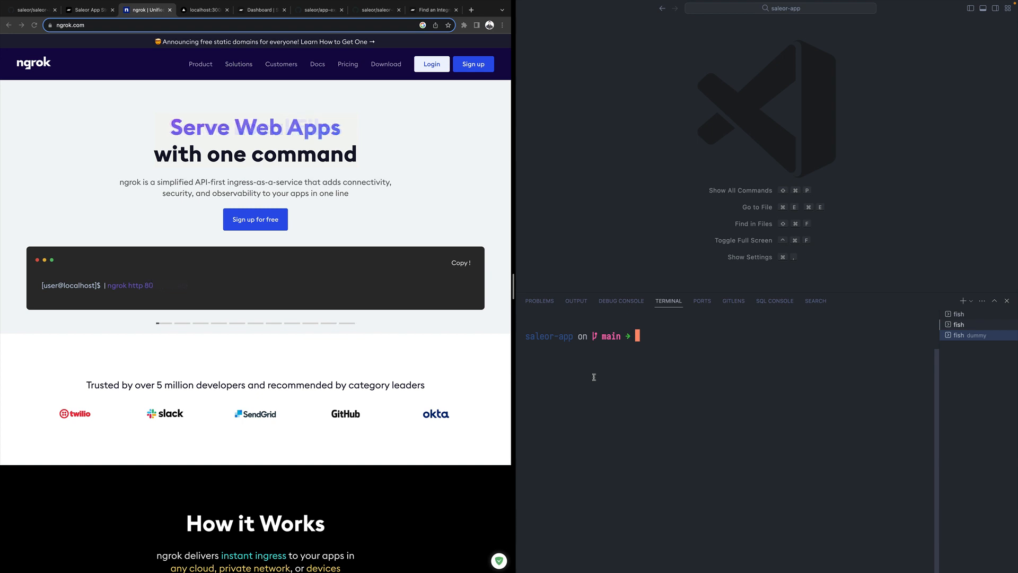
Step: Install ngrok with `brew install ngrok` and rerun `saleor app tunnel` to expose port 3000 publicly
{"action": "type", "text": "brew install ngrok"}
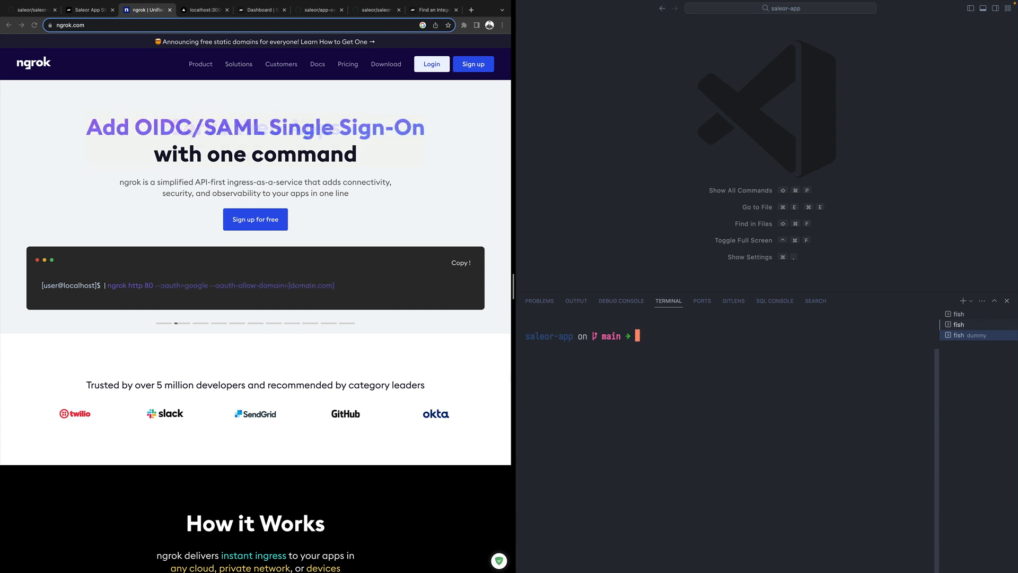
{"action": "type", "text": "saleor app tunnel"}
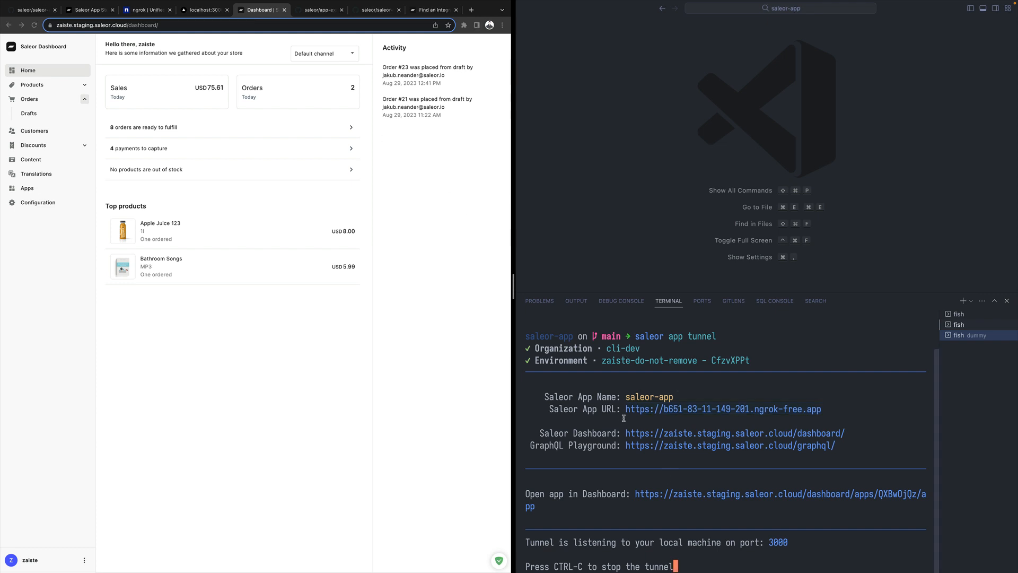
Step: Load the app's public ngrok tunnel URL in Chrome and confirm it serves the welcome page
{"action": "left_click_drag", "start_coordinate": [630, 410], "coordinate": [821, 409]}
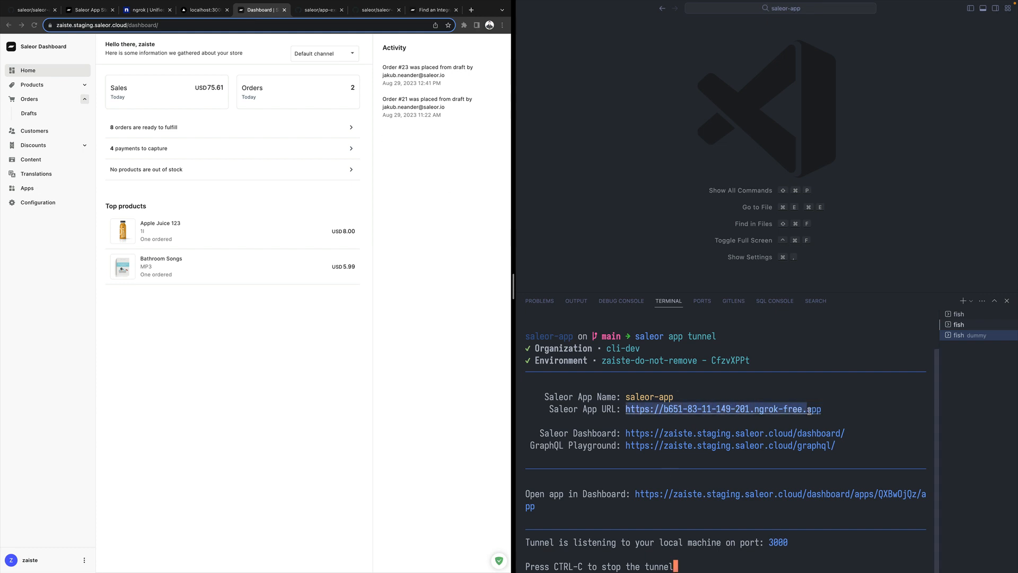
{"action": "left_click", "coordinate": [470, 9]}
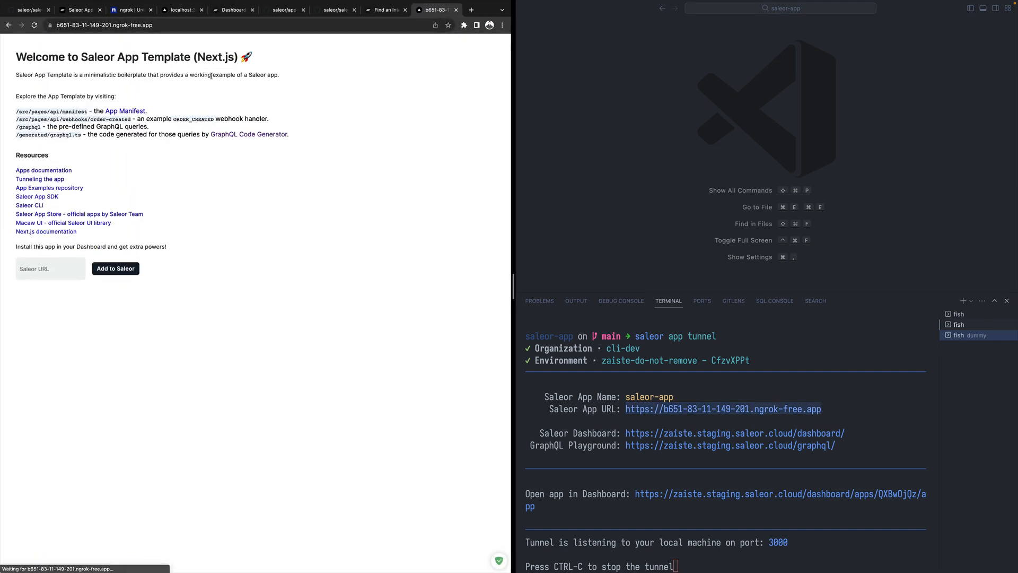
{"action": "left_click", "coordinate": [253, 9]}
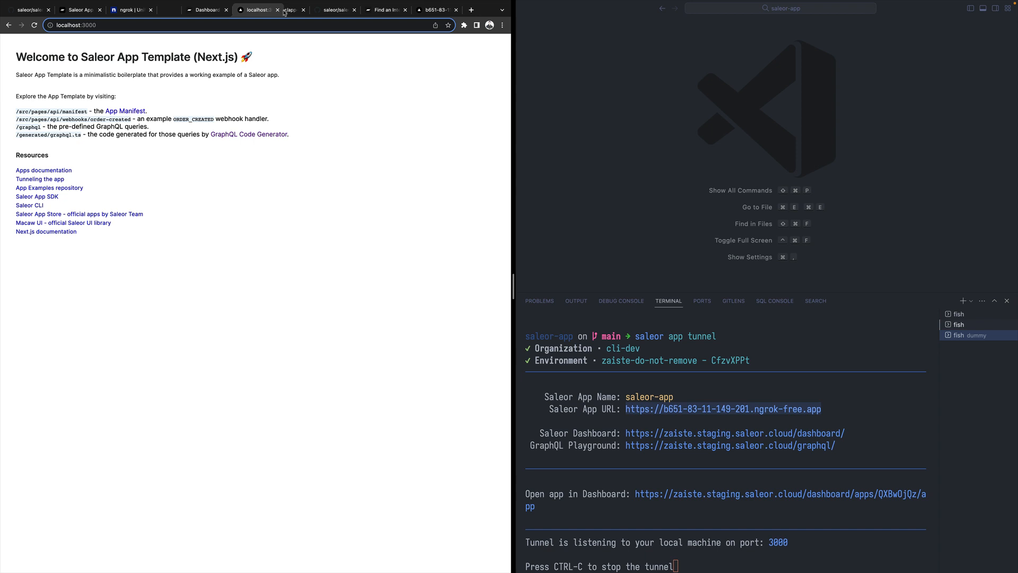
{"action": "left_click", "coordinate": [434, 9]}
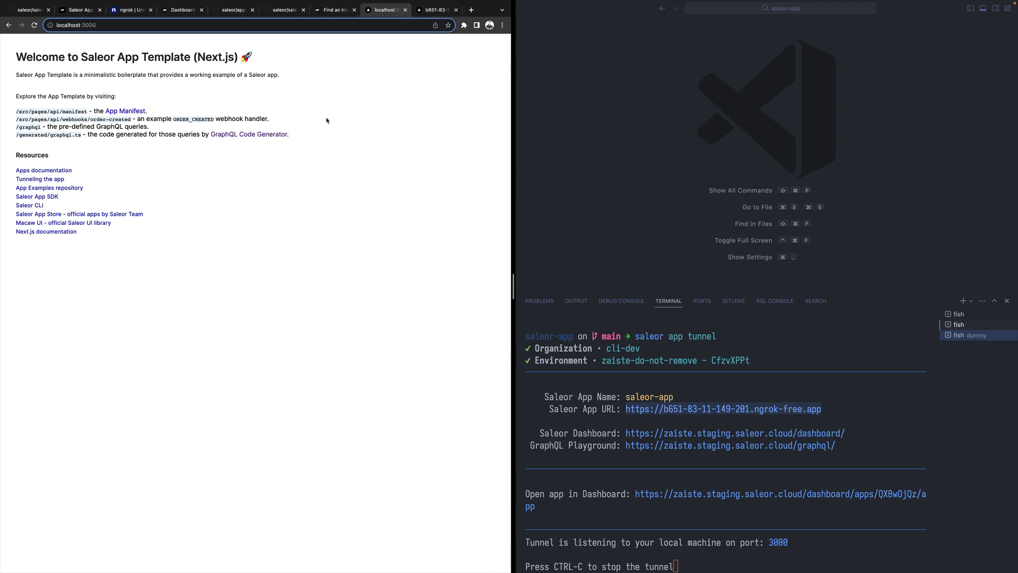
{"action": "mouse_move", "coordinate": [393, 244]}
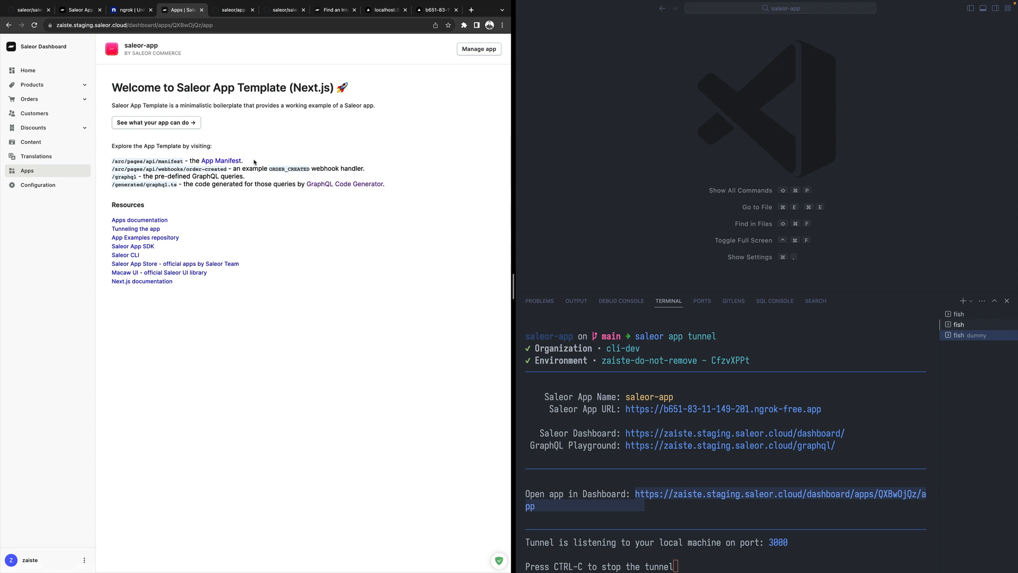
{"action": "mouse_move", "coordinate": [235, 186]}
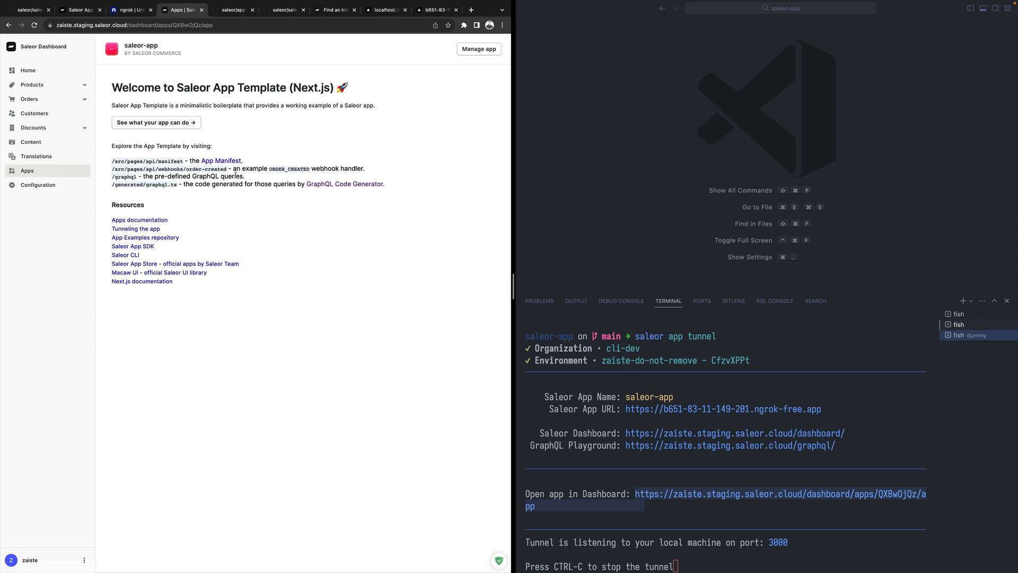
{"action": "mouse_move", "coordinate": [233, 123]}
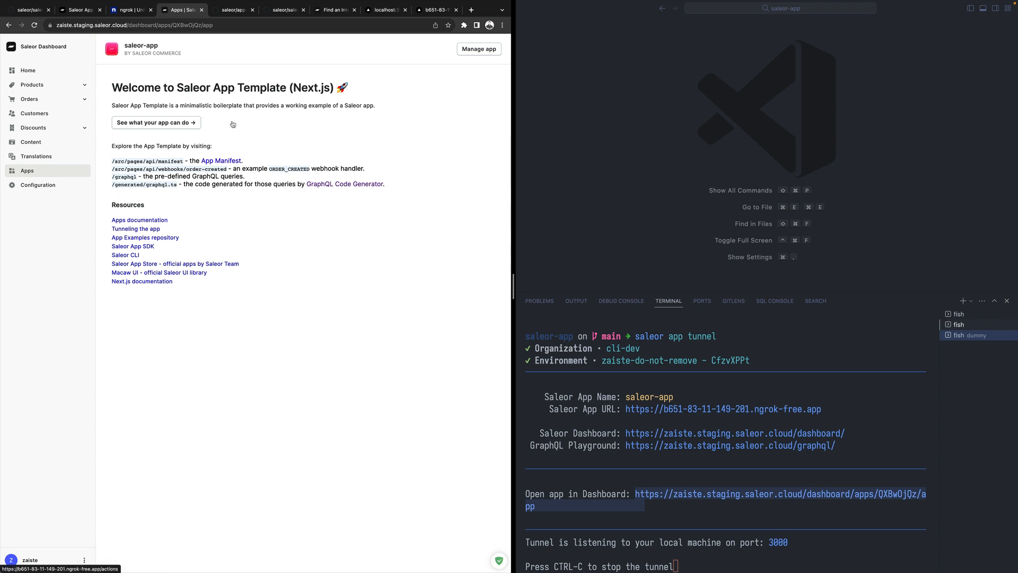
{"action": "mouse_move", "coordinate": [203, 138]}
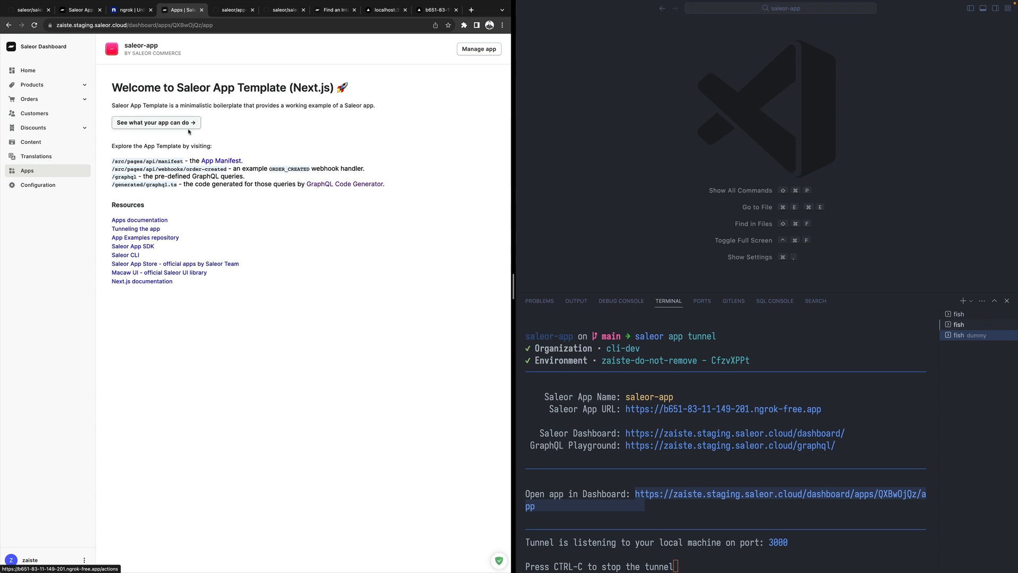
Step: Trigger the app's 'You rock!' test notification, dismiss it, then redirect to the orders list
{"action": "left_click", "coordinate": [155, 122]}
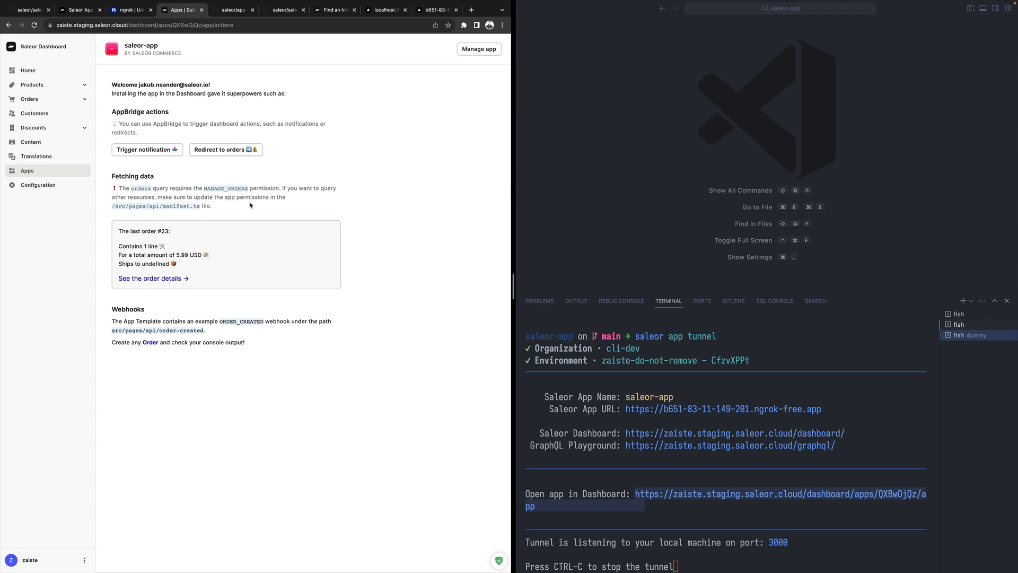
{"action": "mouse_move", "coordinate": [156, 157]}
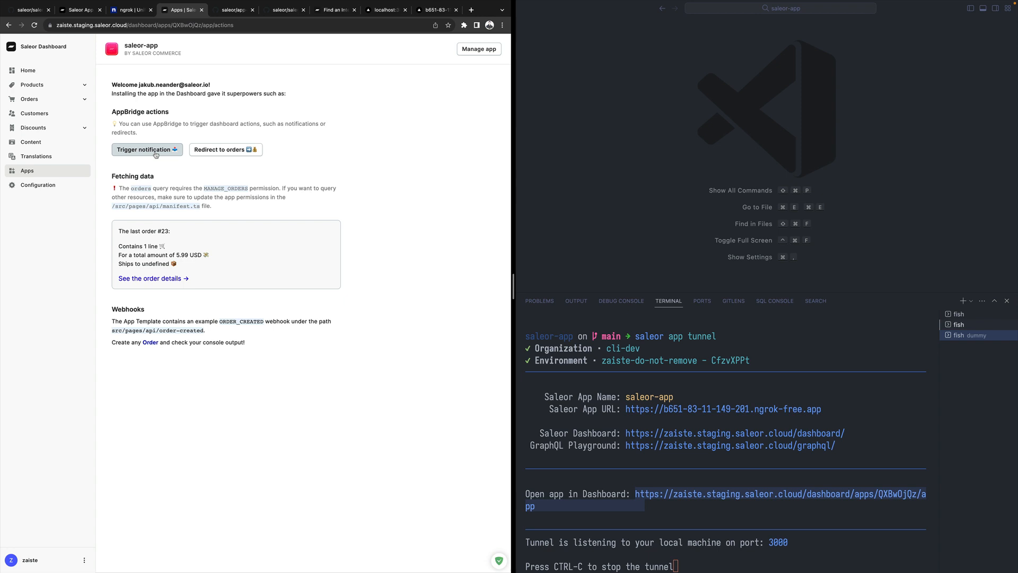
{"action": "left_click", "coordinate": [143, 149]}
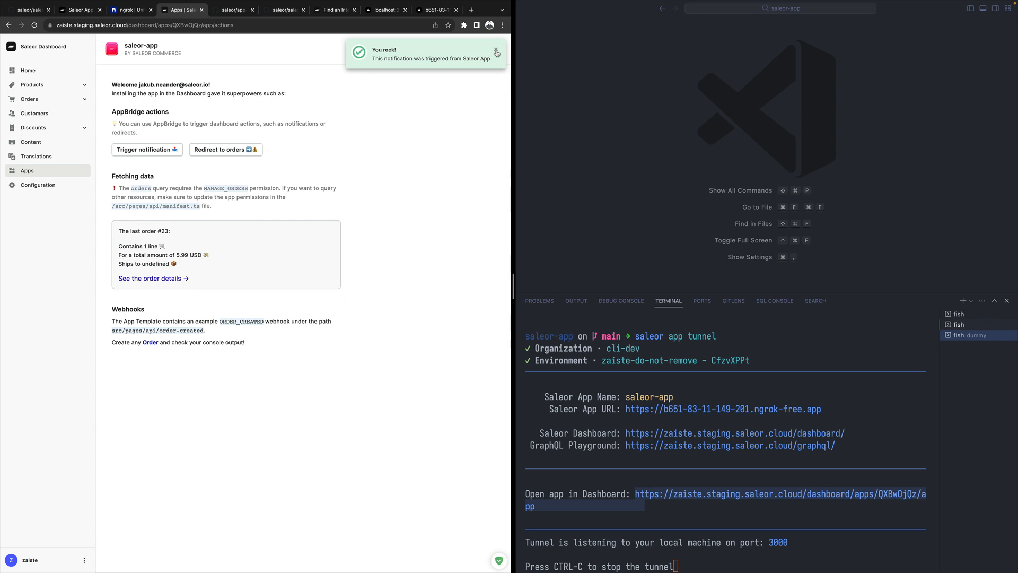
{"action": "left_click", "coordinate": [496, 51]}
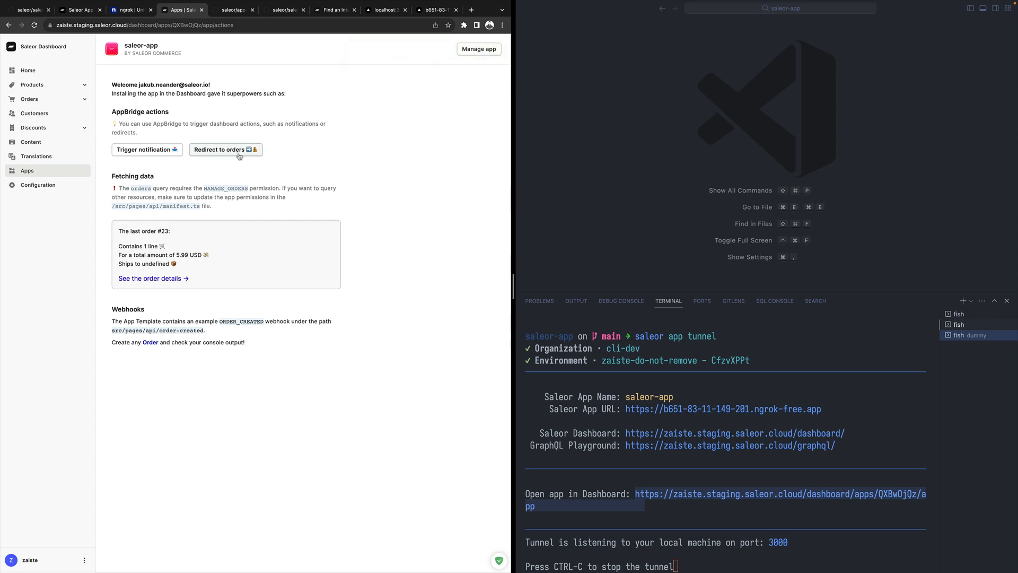
{"action": "left_click", "coordinate": [225, 150]}
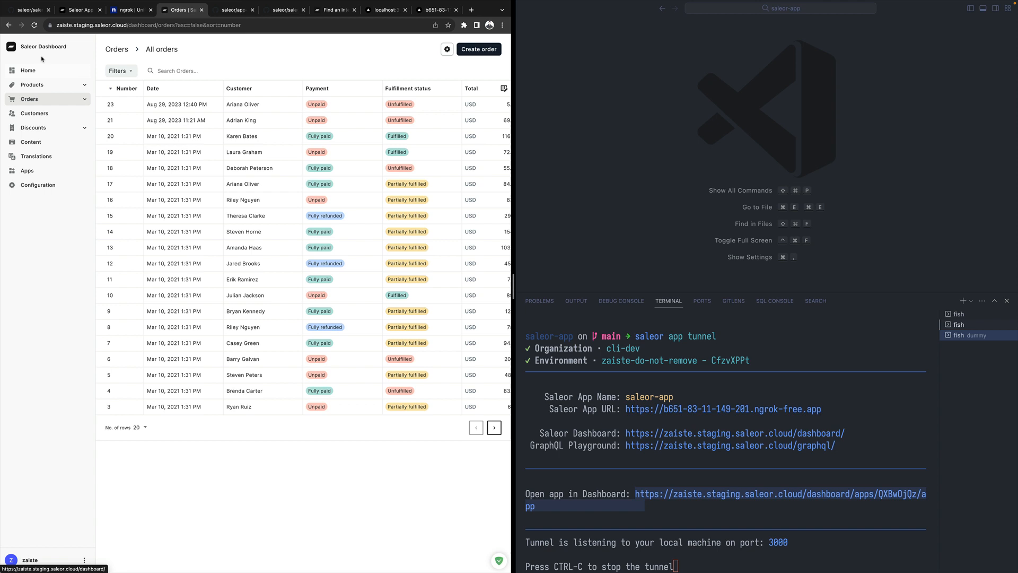
{"action": "left_click", "coordinate": [27, 170]}
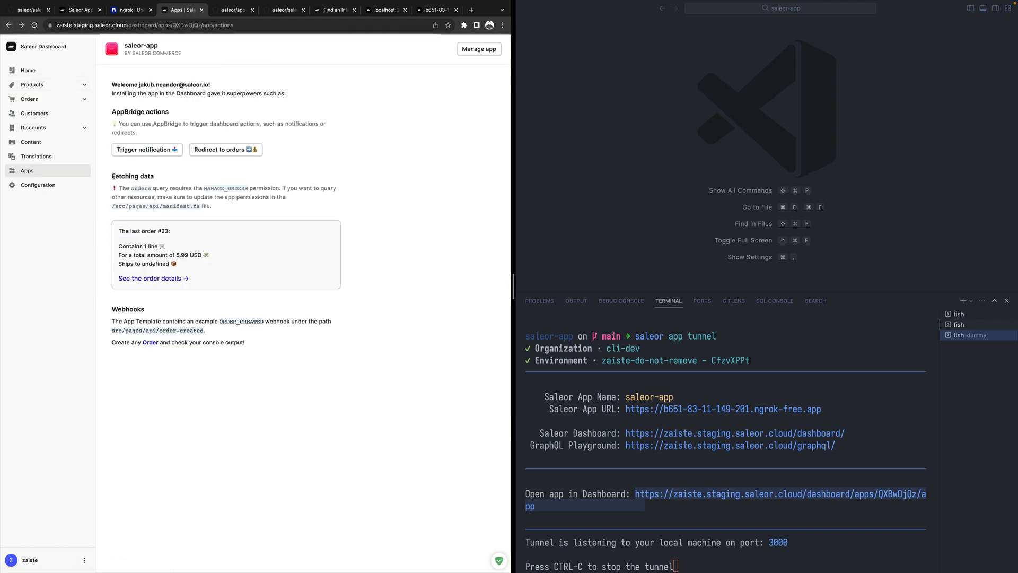
{"action": "double_click", "coordinate": [133, 176]}
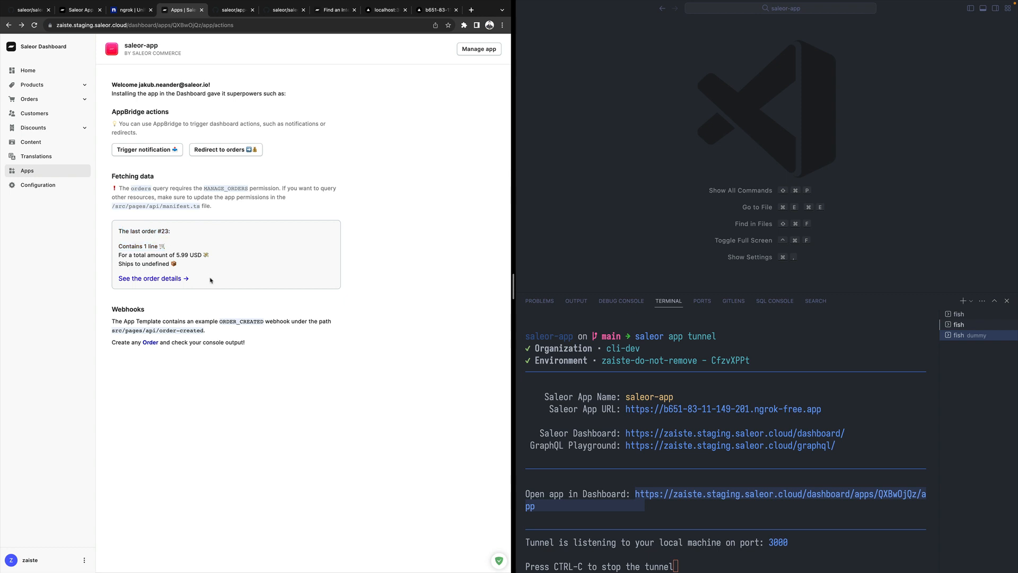
{"action": "left_click_drag", "start_coordinate": [116, 230], "coordinate": [189, 278]}
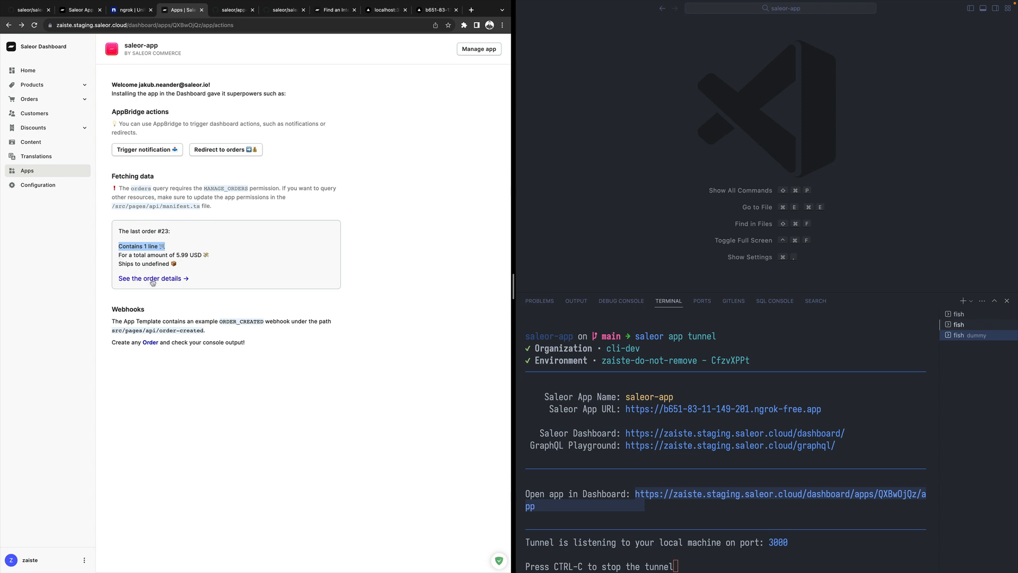
{"action": "left_click", "coordinate": [151, 278]}
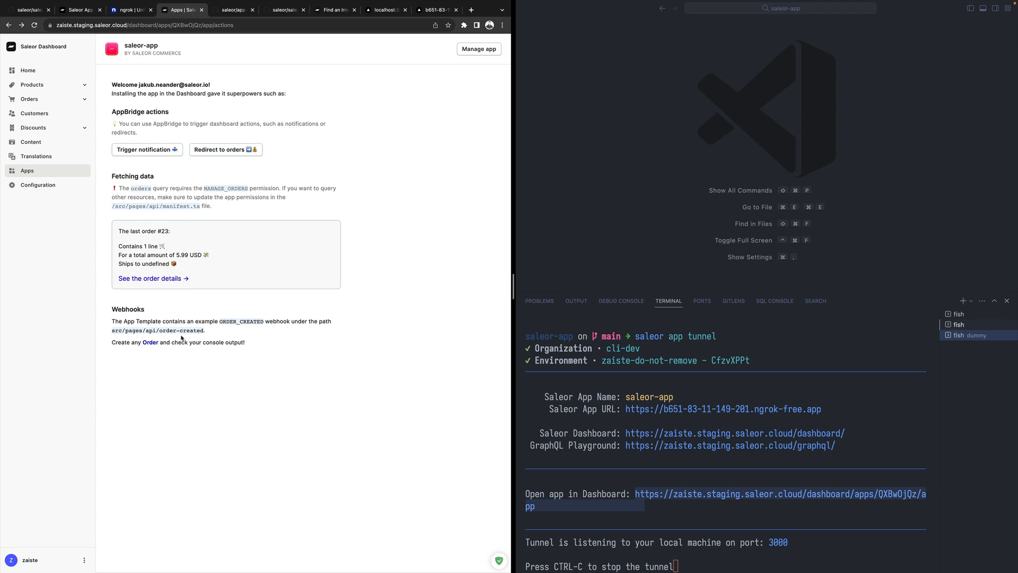
{"action": "double_click", "coordinate": [129, 308]}
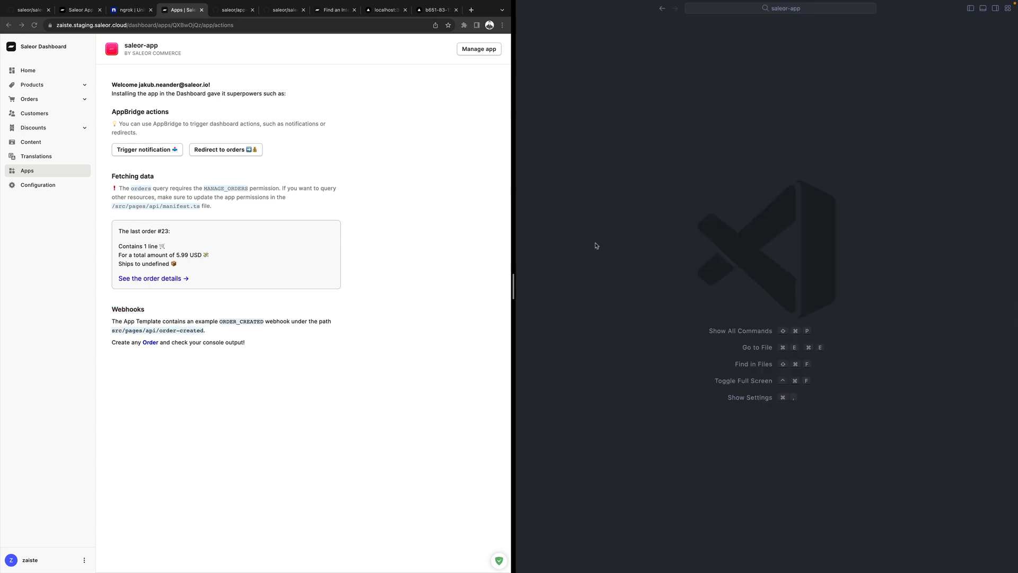
Step: View order-created.ts from src/pages/api/webhooks and read its payload fragment, subscription and handler
{"action": "left_click", "coordinate": [971, 8]}
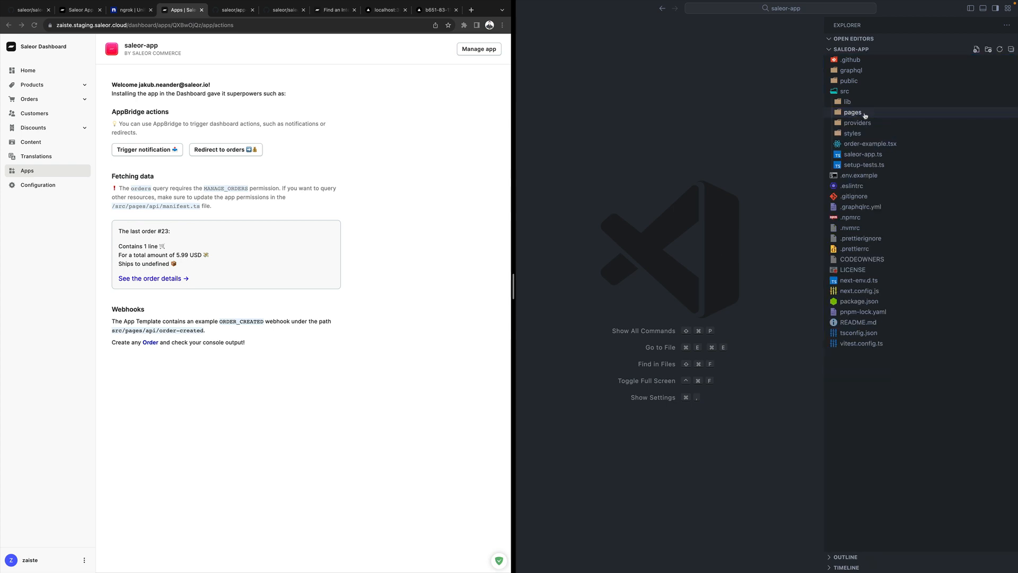
{"action": "left_click", "coordinate": [853, 112]}
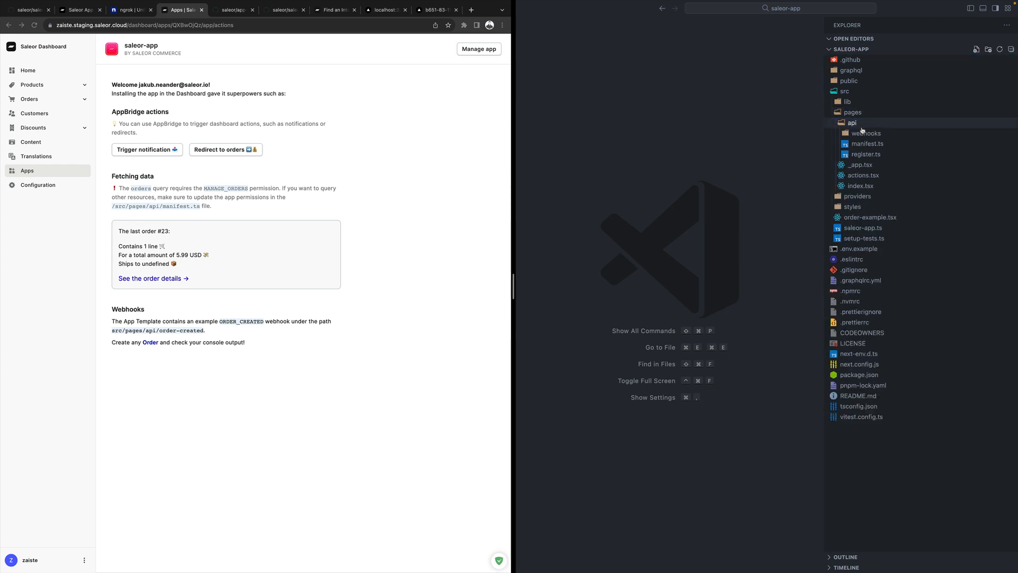
{"action": "left_click", "coordinate": [865, 143]}
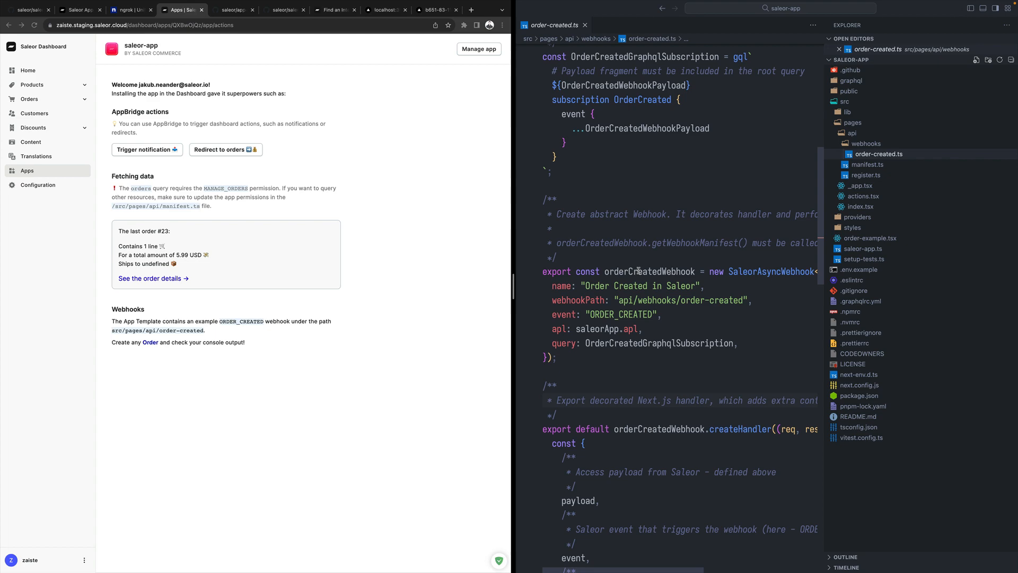
{"action": "scroll", "scroll_direction": "up", "scroll_amount": 3}
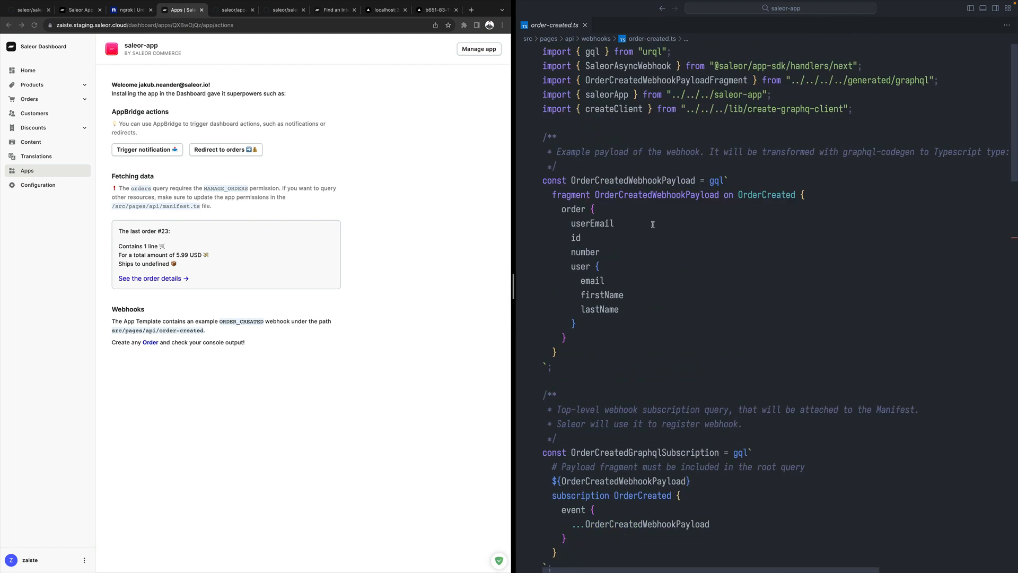
{"action": "scroll", "scroll_direction": "down", "scroll_amount": 3}
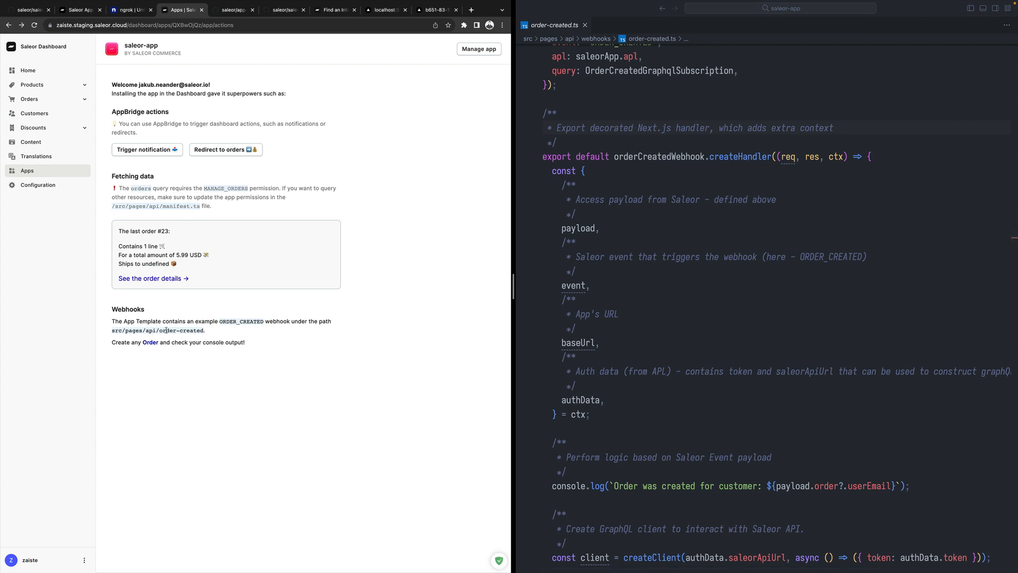
{"action": "scroll", "scroll_direction": "down", "scroll_amount": 3}
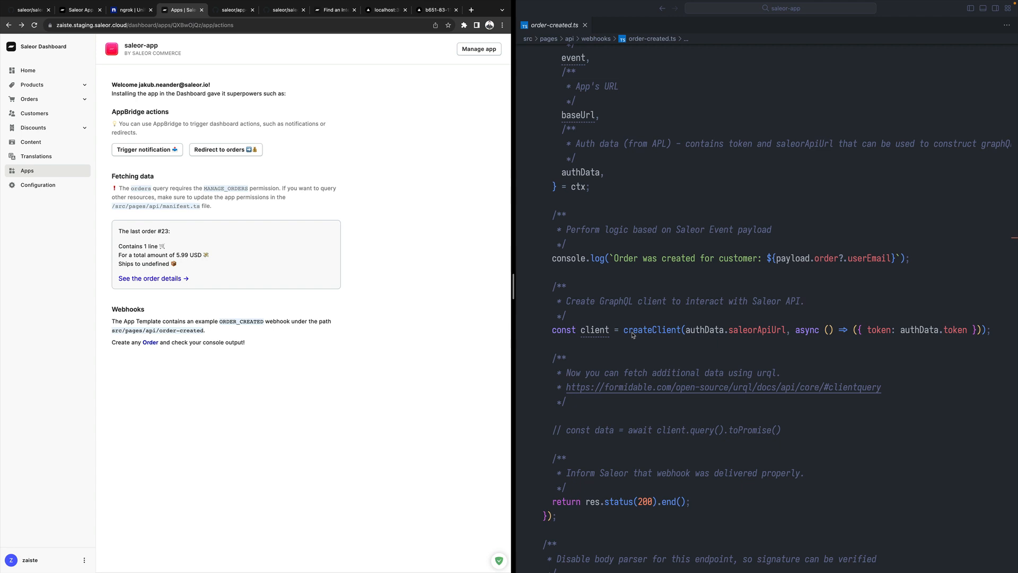
{"action": "scroll", "scroll_direction": "down", "scroll_amount": 3}
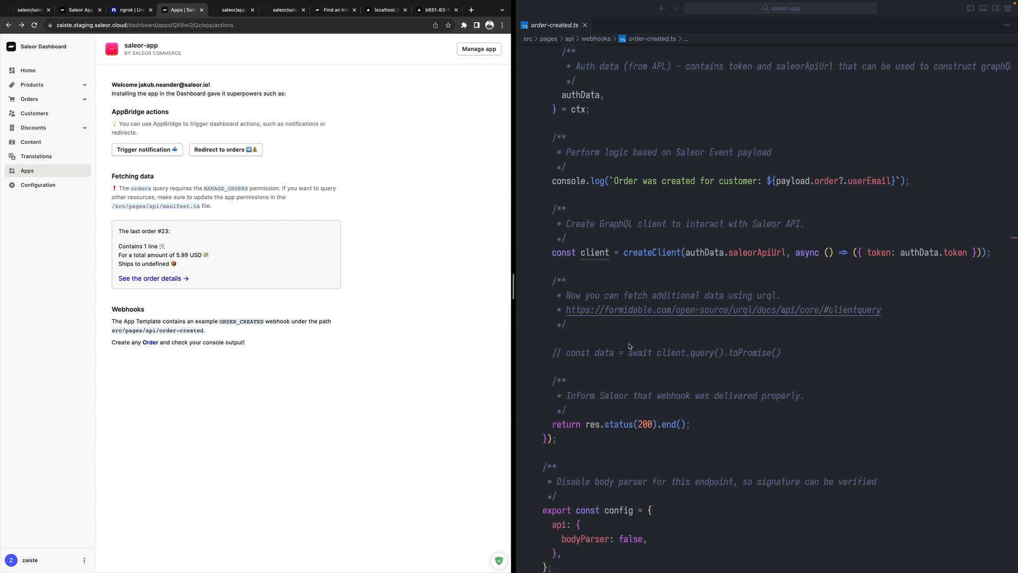
{"action": "mouse_move", "coordinate": [640, 313]}
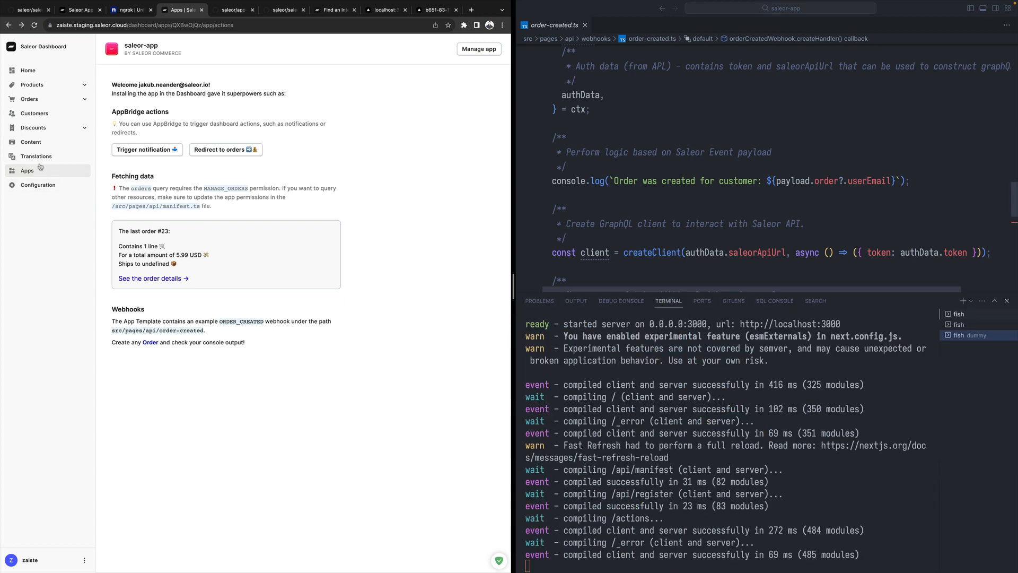
Step: Create a draft order on the Default channel and add all Black Hoodie variants to it
{"action": "left_click", "coordinate": [30, 99]}
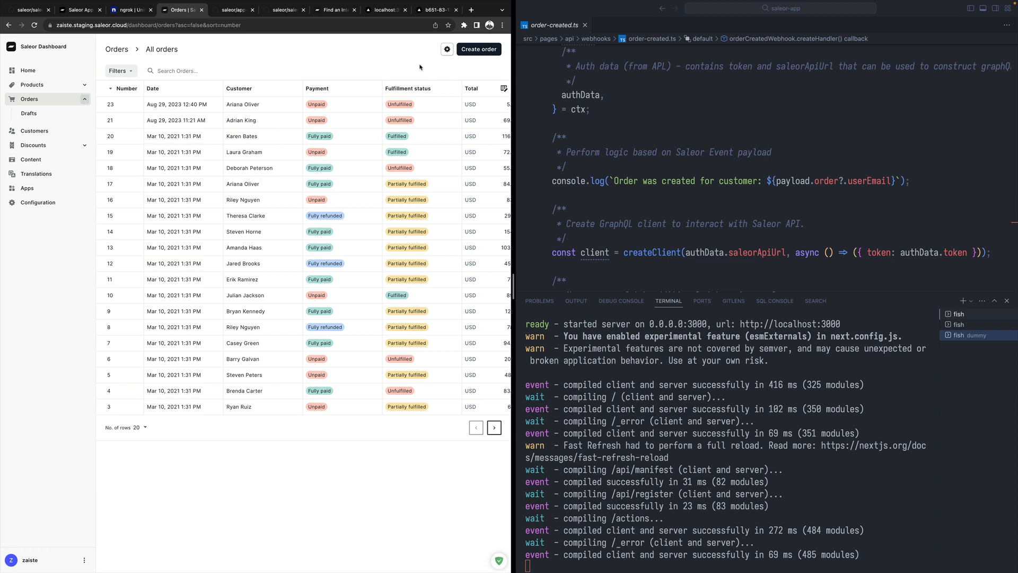
{"action": "left_click", "coordinate": [479, 48]}
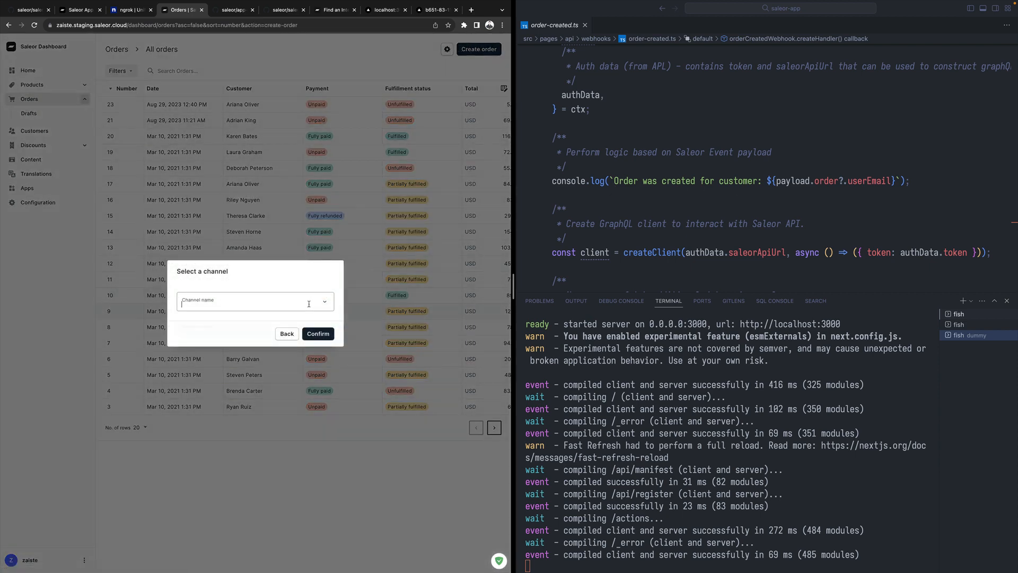
{"action": "left_click", "coordinate": [253, 301]}
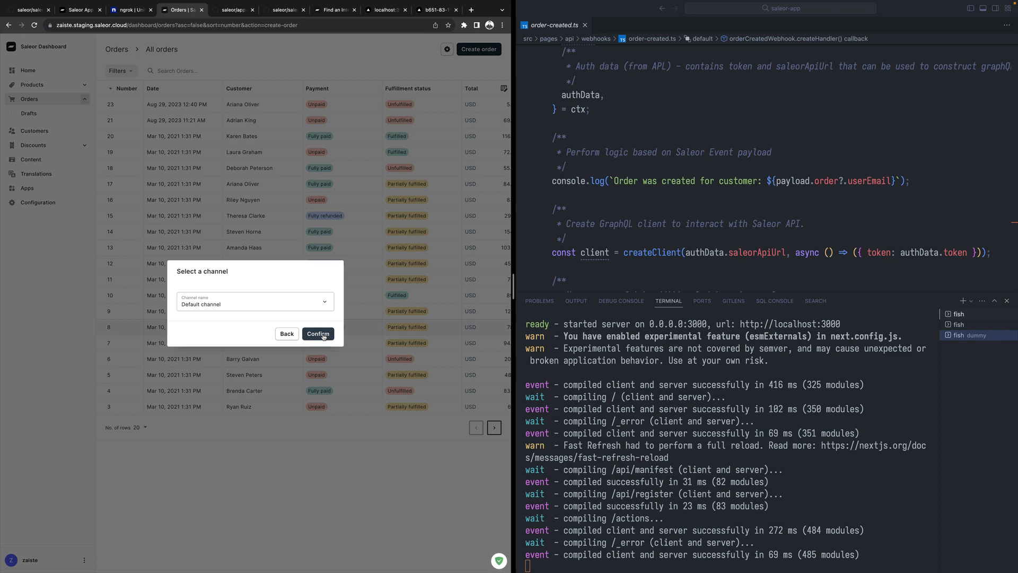
{"action": "left_click", "coordinate": [317, 333]}
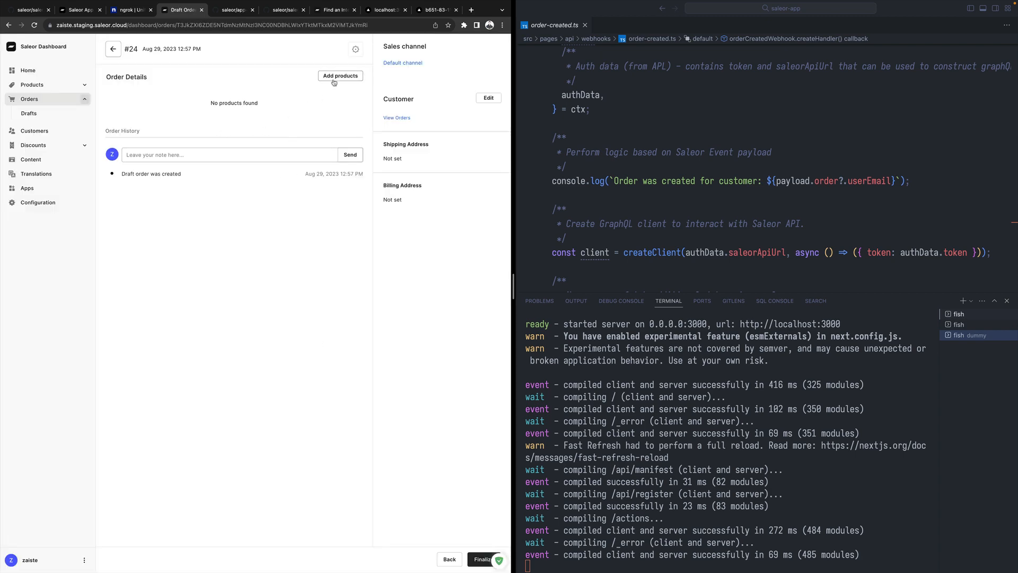
{"action": "left_click", "coordinate": [340, 76]}
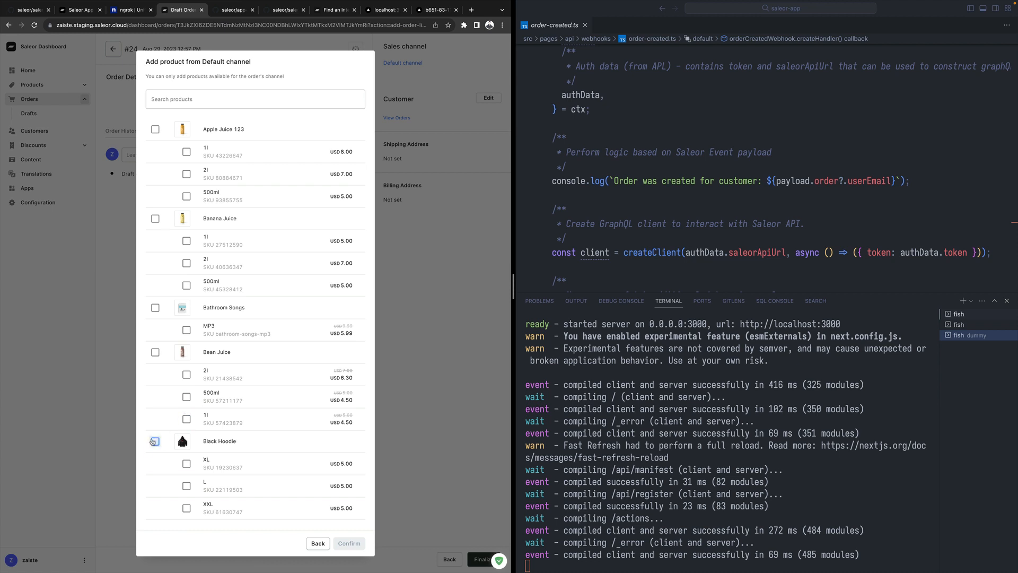
{"action": "left_click", "coordinate": [155, 442]}
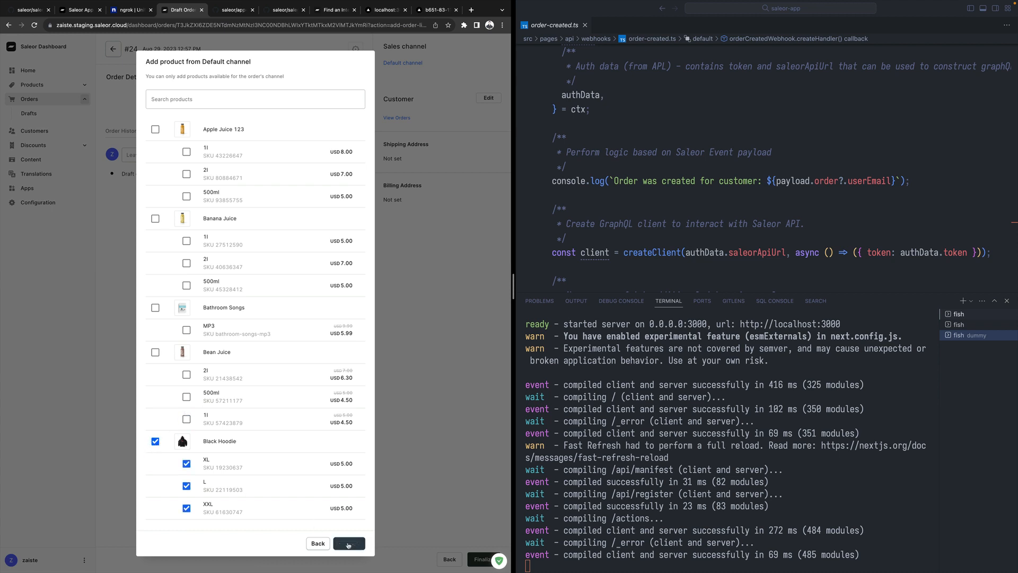
{"action": "left_click", "coordinate": [349, 543]}
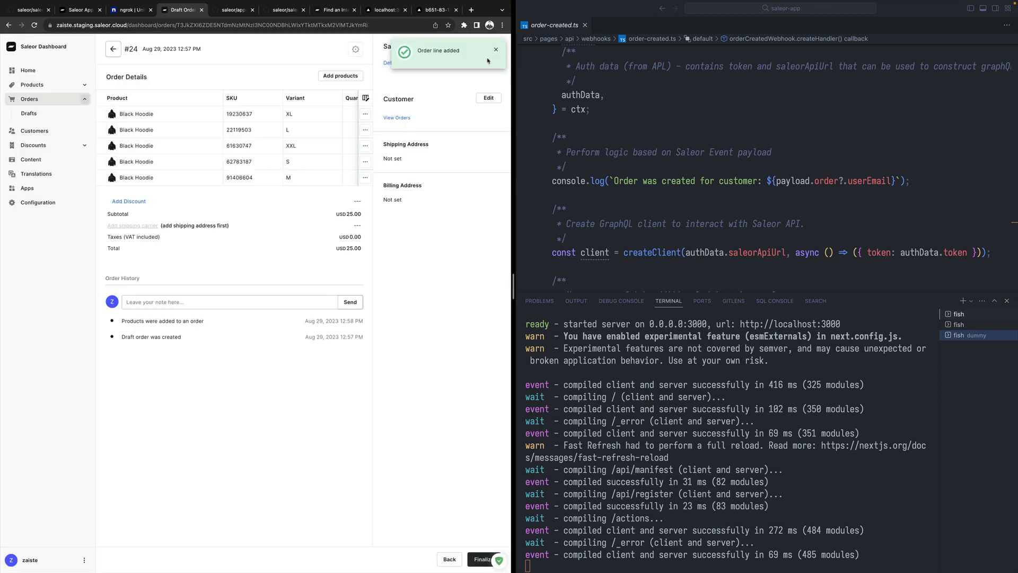
Step: Assign a customer to the order and save their address as shipping and billing address
{"action": "left_click", "coordinate": [488, 98]}
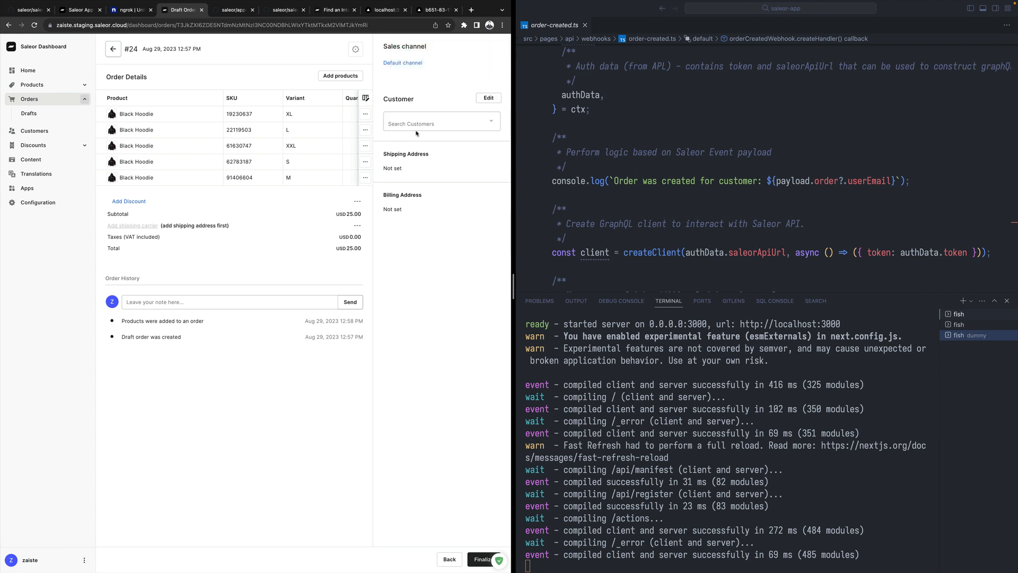
{"action": "left_click", "coordinate": [440, 123]}
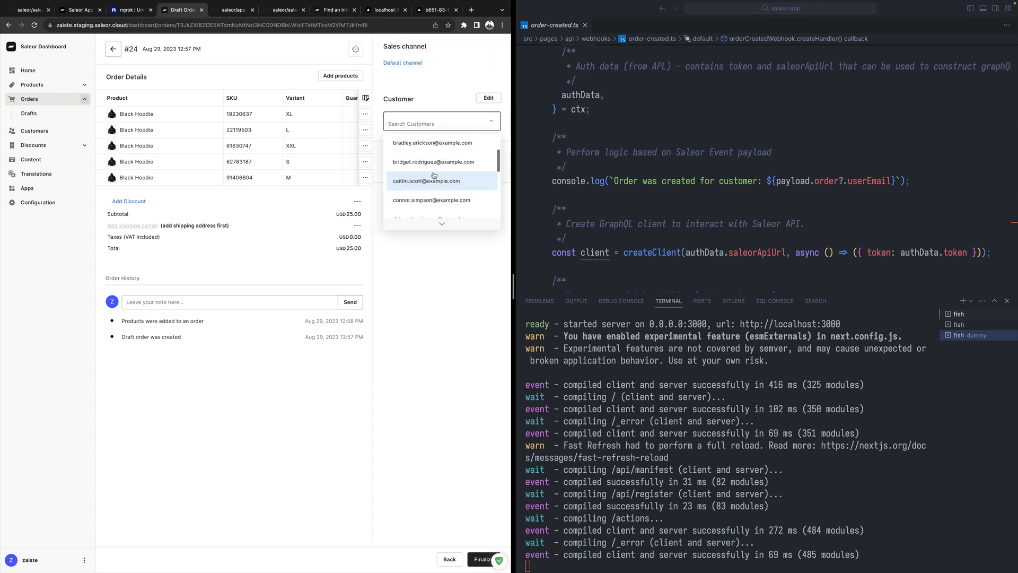
{"action": "left_click", "coordinate": [432, 200]}
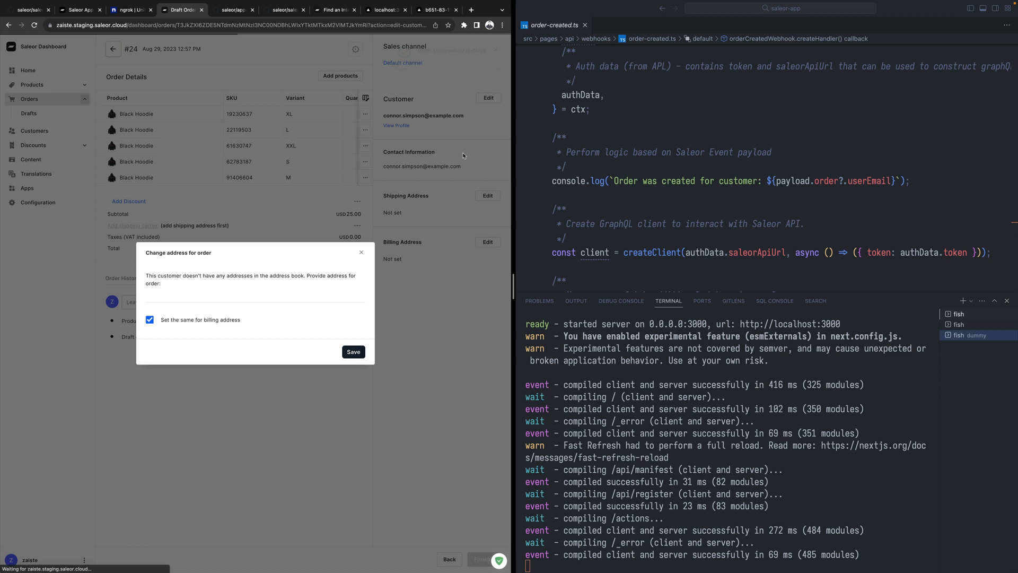
{"action": "left_click", "coordinate": [354, 351]}
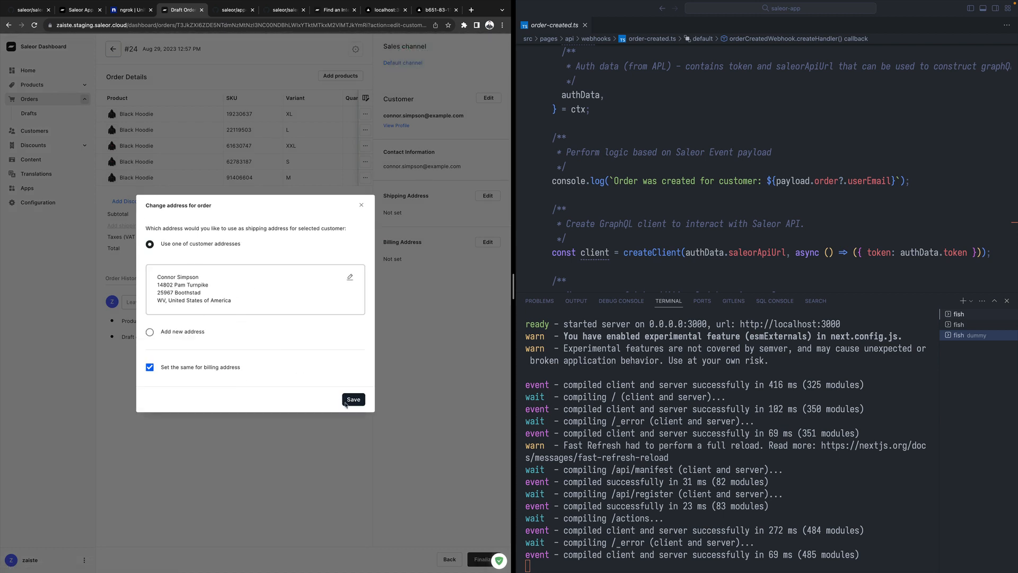
{"action": "left_click", "coordinate": [353, 399]}
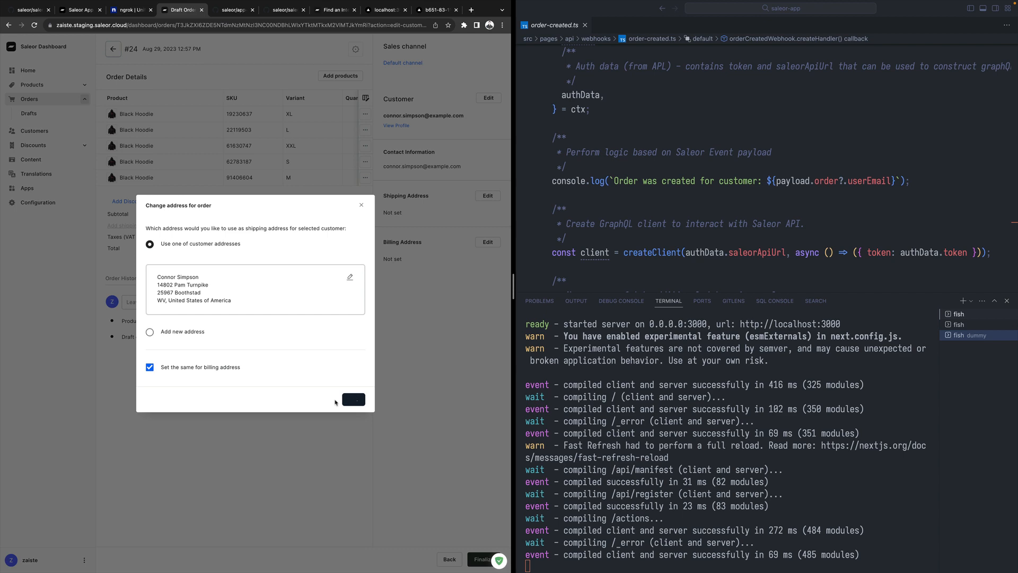
{"action": "left_click", "coordinate": [353, 400]}
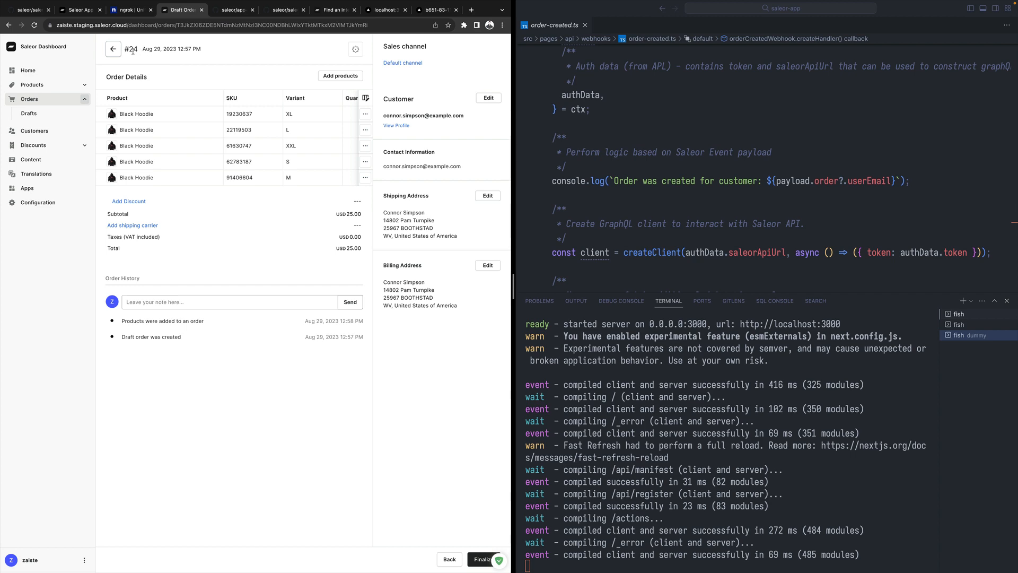
Step: Choose DHL as the shipping method and finalize the draft into order #24
{"action": "left_click", "coordinate": [133, 225]}
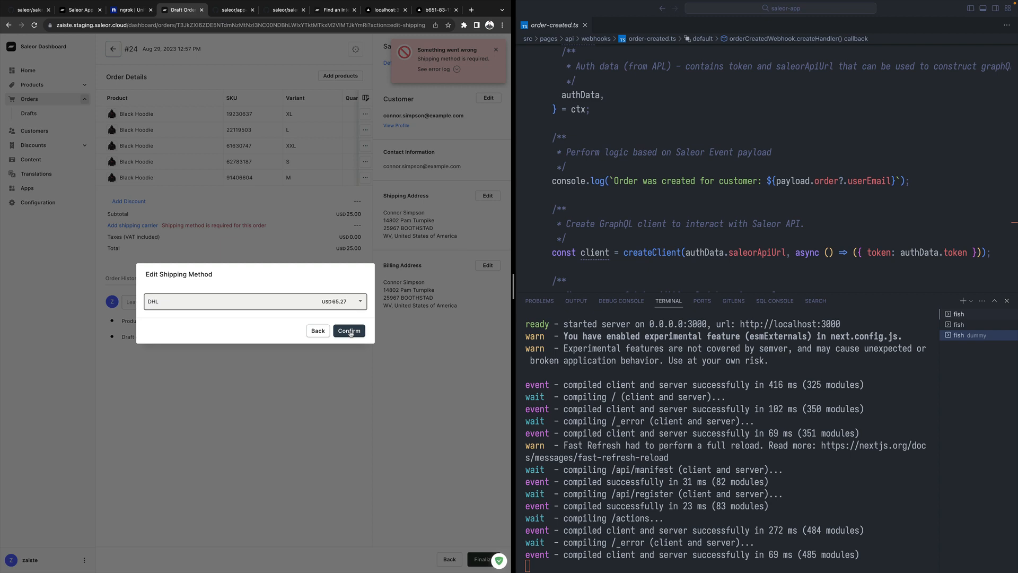
{"action": "left_click", "coordinate": [349, 331]}
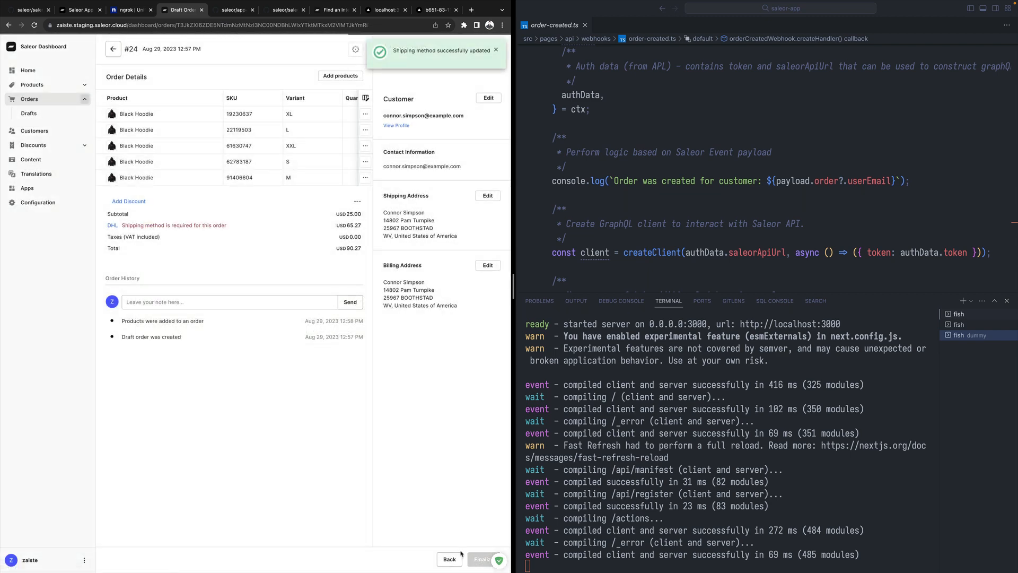
{"action": "left_click", "coordinate": [483, 559]}
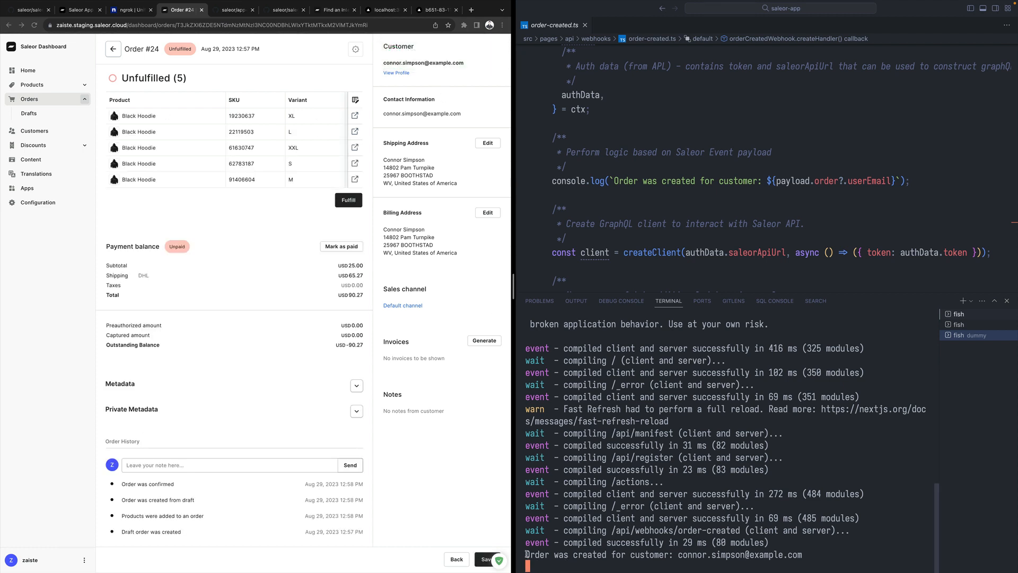
Step: Highlight the order-created log line, then view saleor-app's actions page showing last order #24
{"action": "triple_click", "coordinate": [662, 554]}
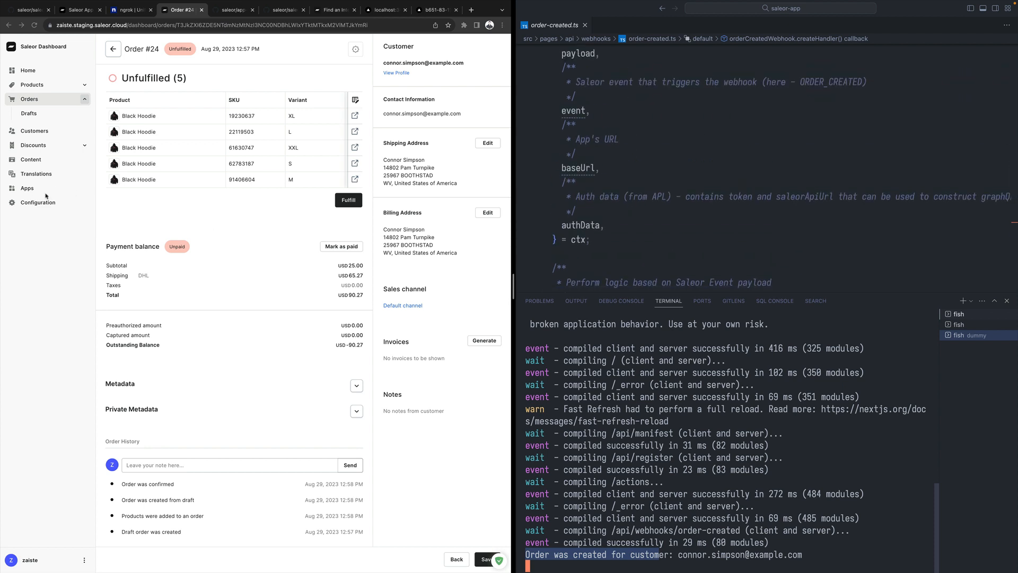
{"action": "left_click", "coordinate": [27, 188]}
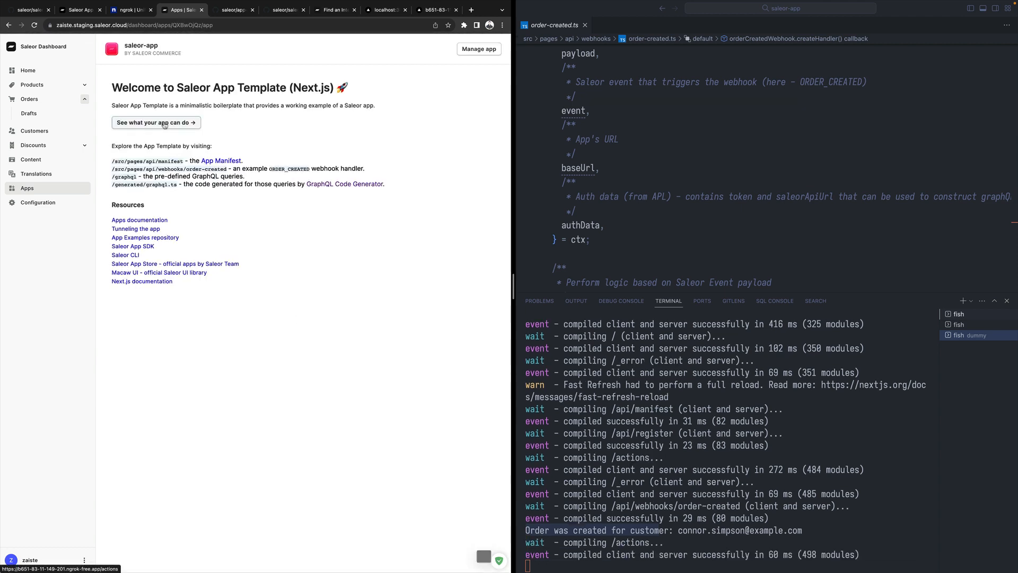
{"action": "left_click", "coordinate": [156, 122]}
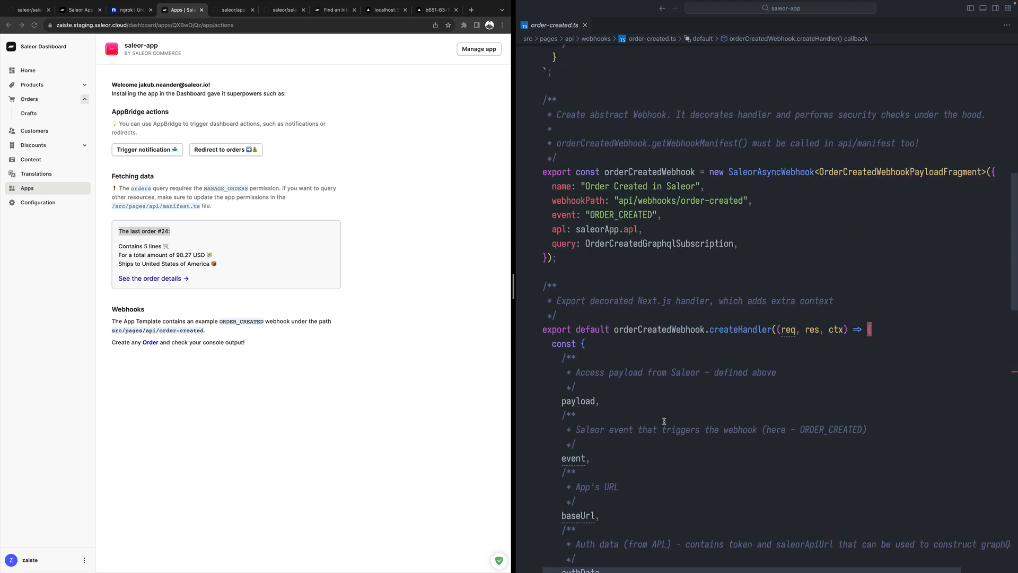
{"action": "scroll", "scroll_direction": "down", "scroll_amount": 3}
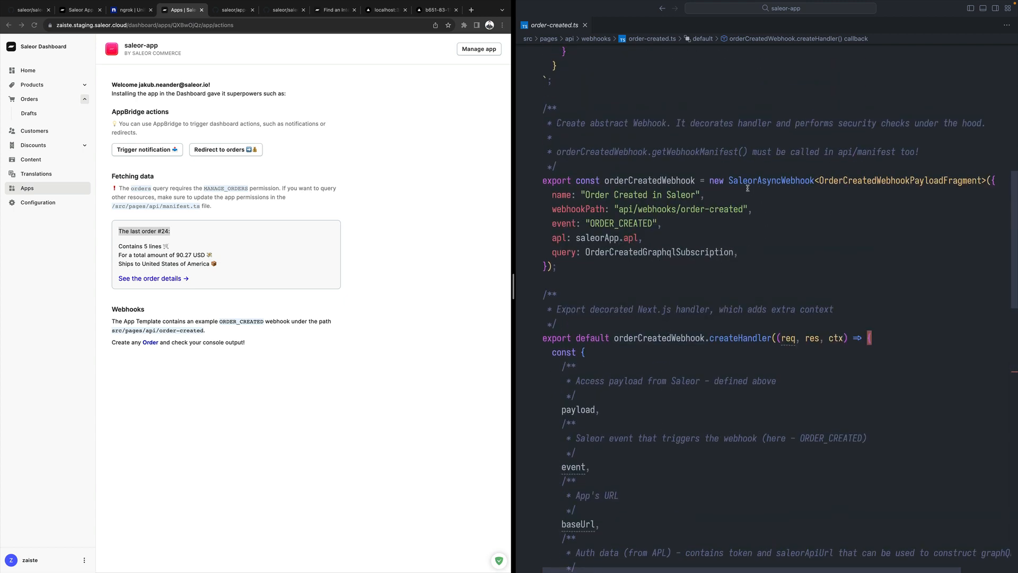
{"action": "scroll", "scroll_direction": "down", "scroll_amount": 3}
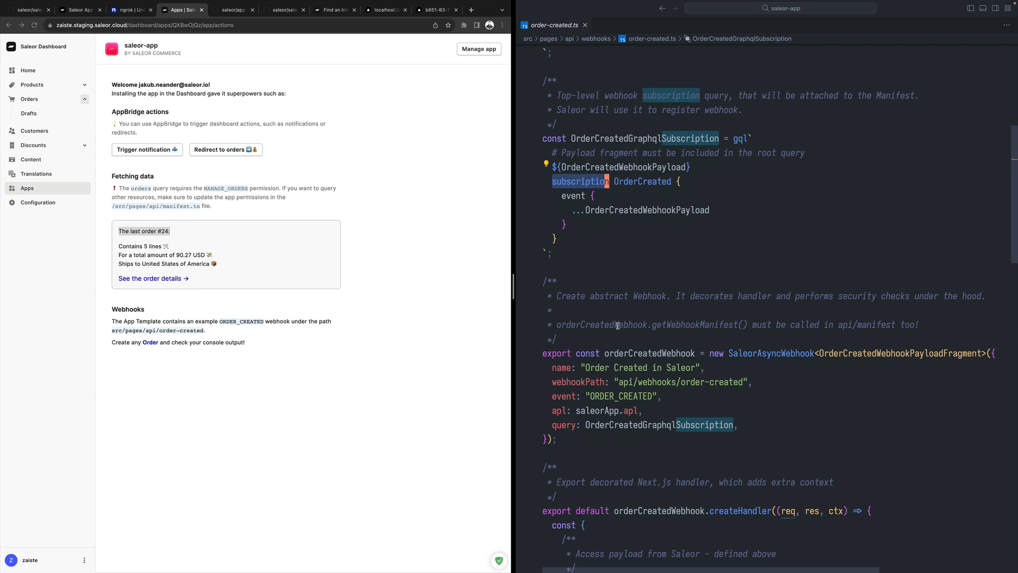
{"action": "scroll", "scroll_direction": "down", "scroll_amount": 3}
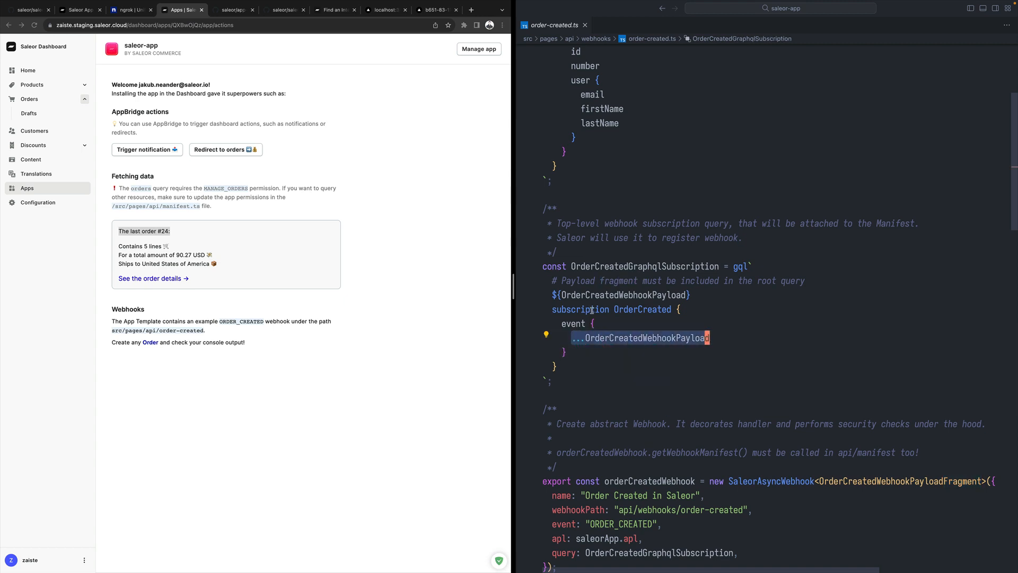
{"action": "scroll", "scroll_direction": "down", "scroll_amount": 3}
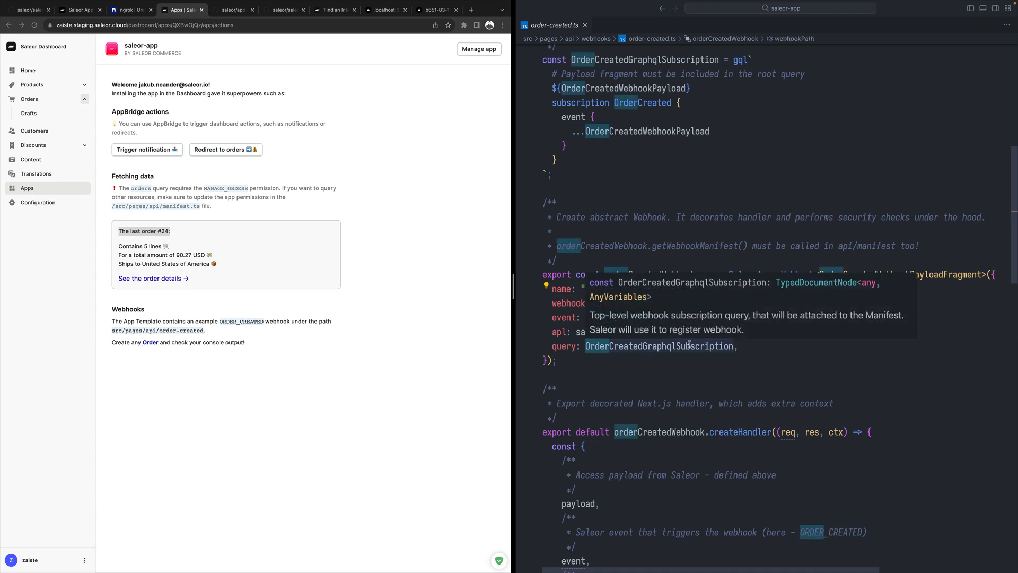
{"action": "scroll", "scroll_direction": "down", "scroll_amount": 3}
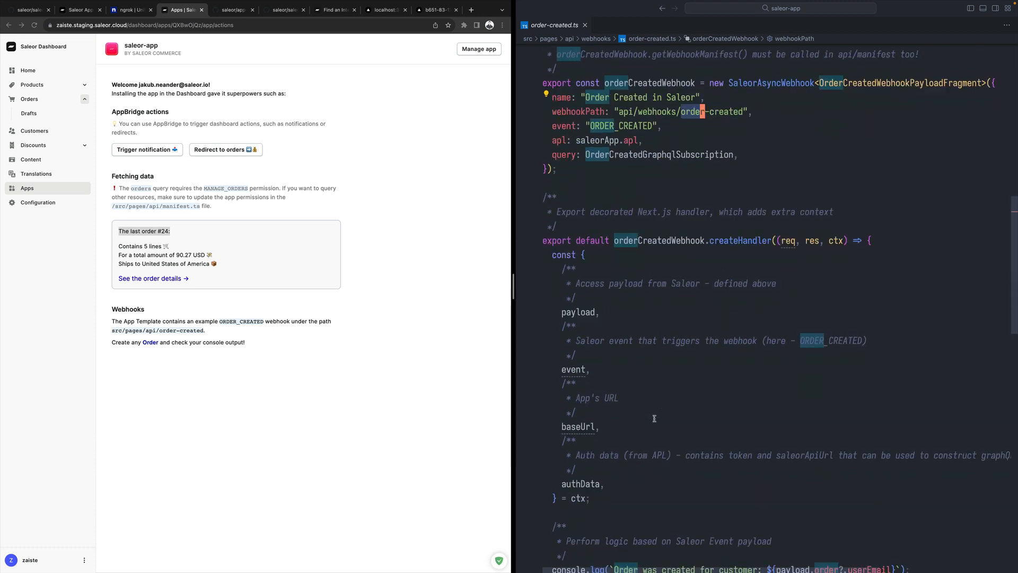
{"action": "scroll", "scroll_direction": "down", "scroll_amount": 3}
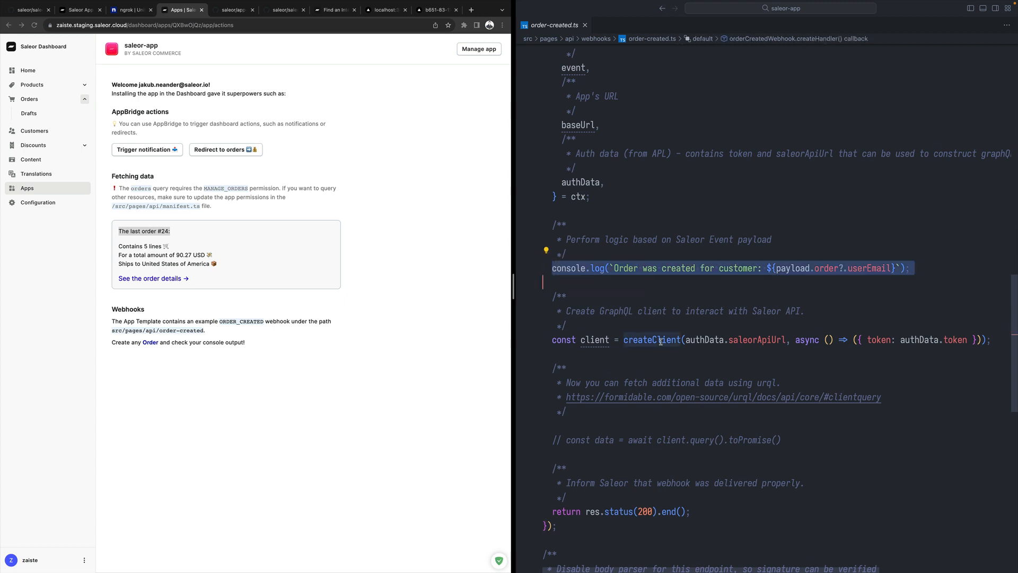
Step: Look at register.ts, then view manifest.ts with the sidebar closed for more room
{"action": "left_click", "coordinate": [970, 8]}
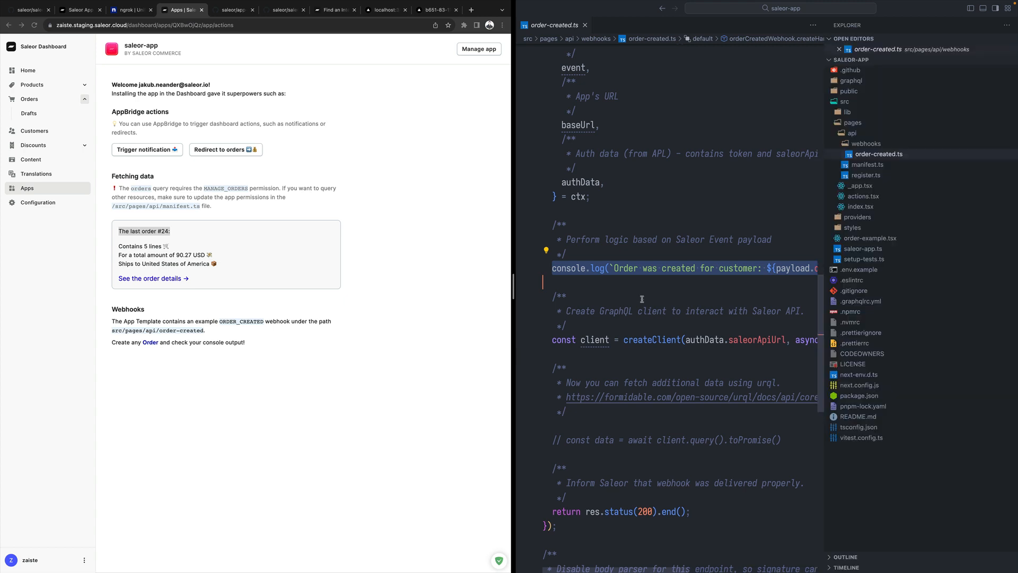
{"action": "left_click", "coordinate": [868, 153]}
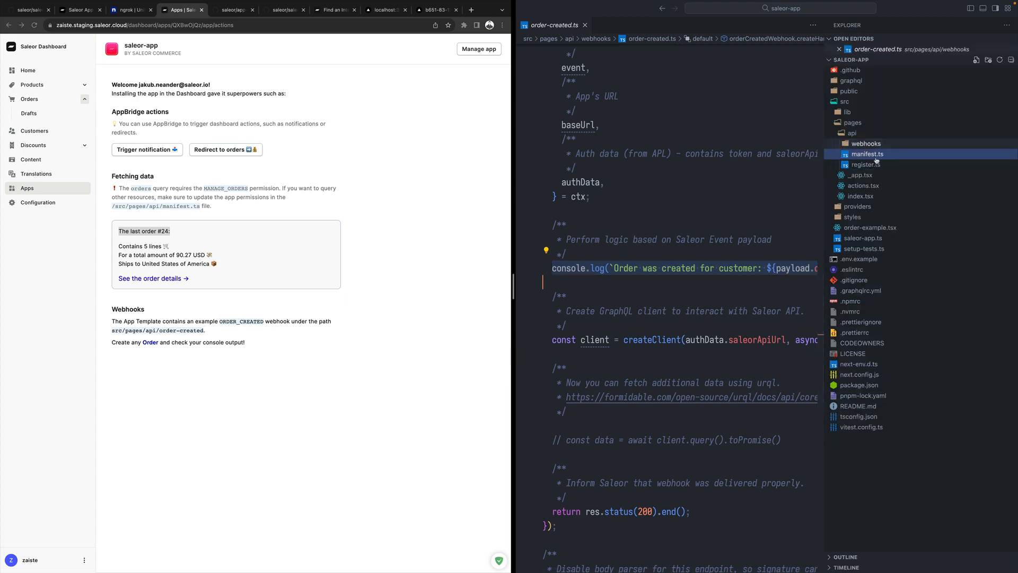
{"action": "left_click", "coordinate": [865, 164]}
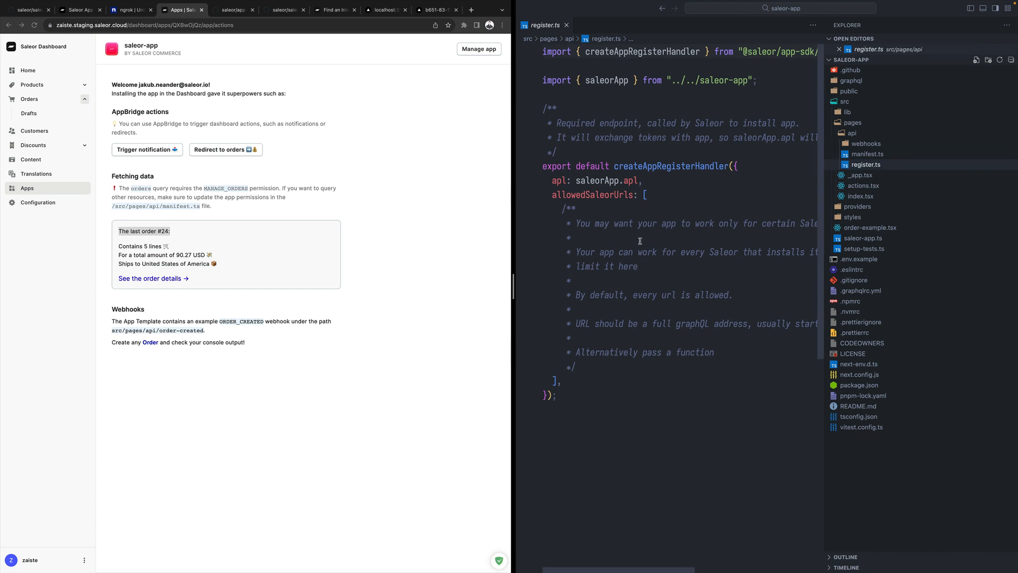
{"action": "left_click", "coordinate": [868, 154]}
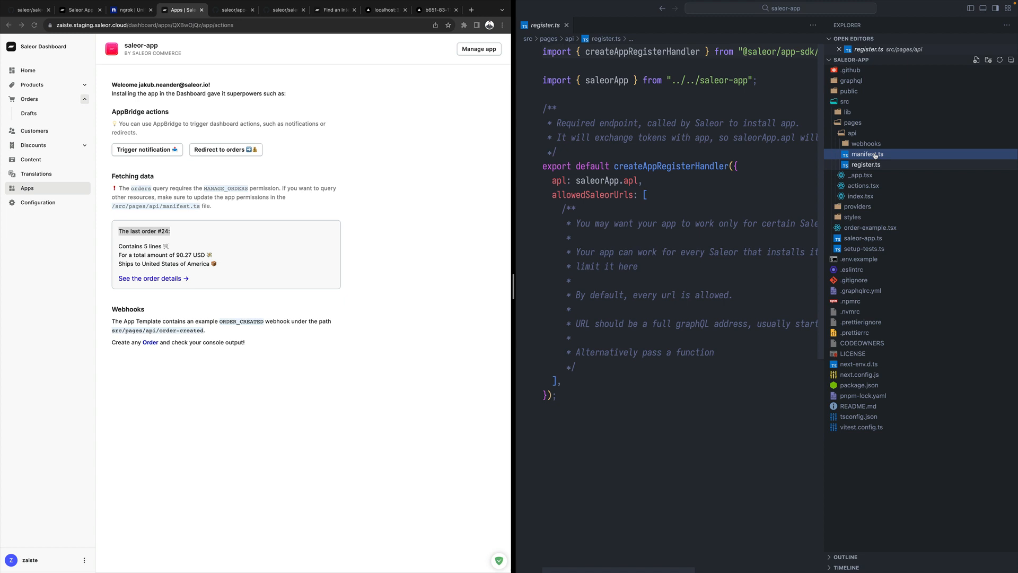
{"action": "left_click", "coordinate": [868, 154]}
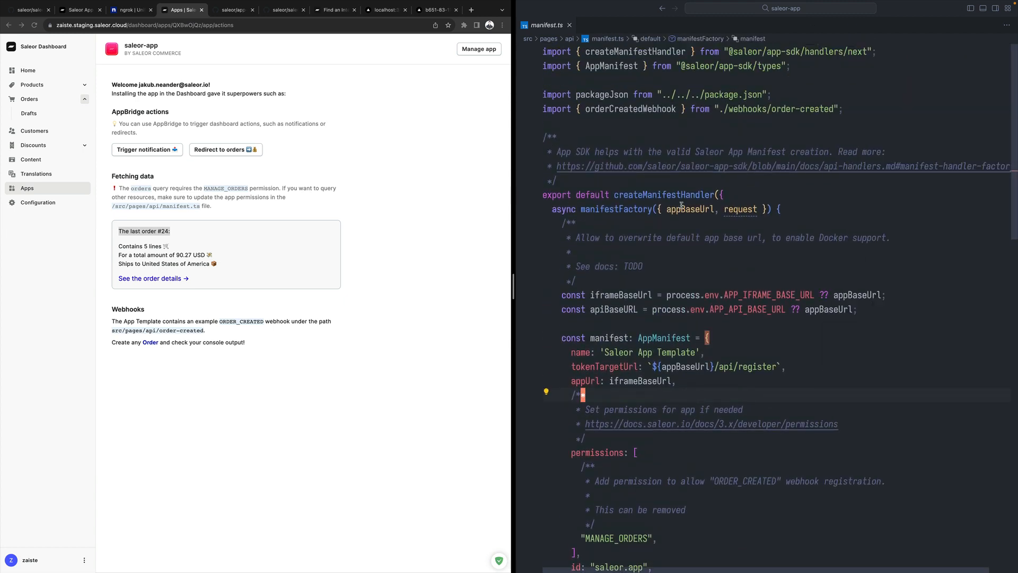
Step: Scroll through the manifest to its permissions and webhooks configuration entries
{"action": "scroll", "scroll_direction": "down", "scroll_amount": 3}
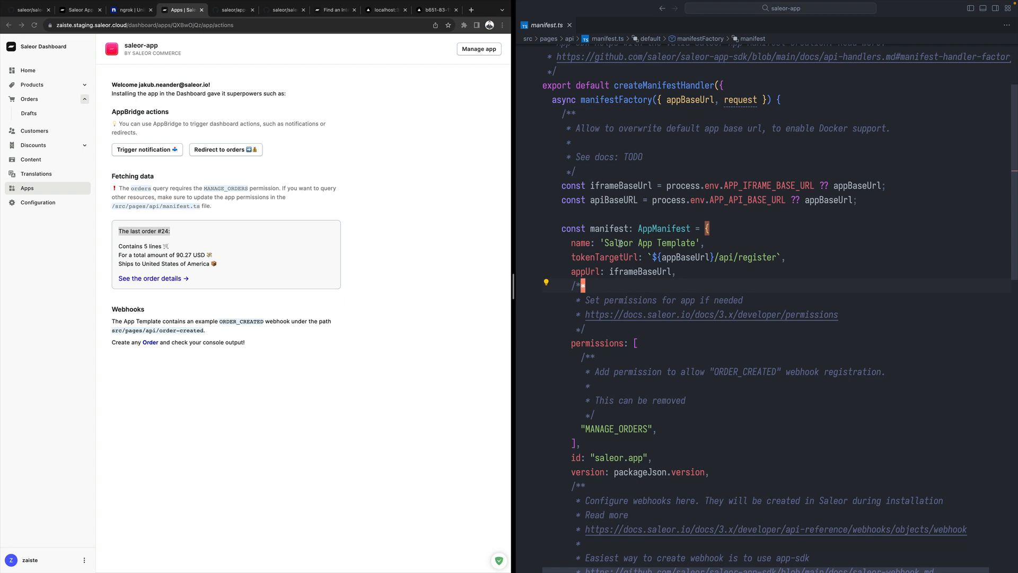
{"action": "scroll", "scroll_direction": "down", "scroll_amount": 3}
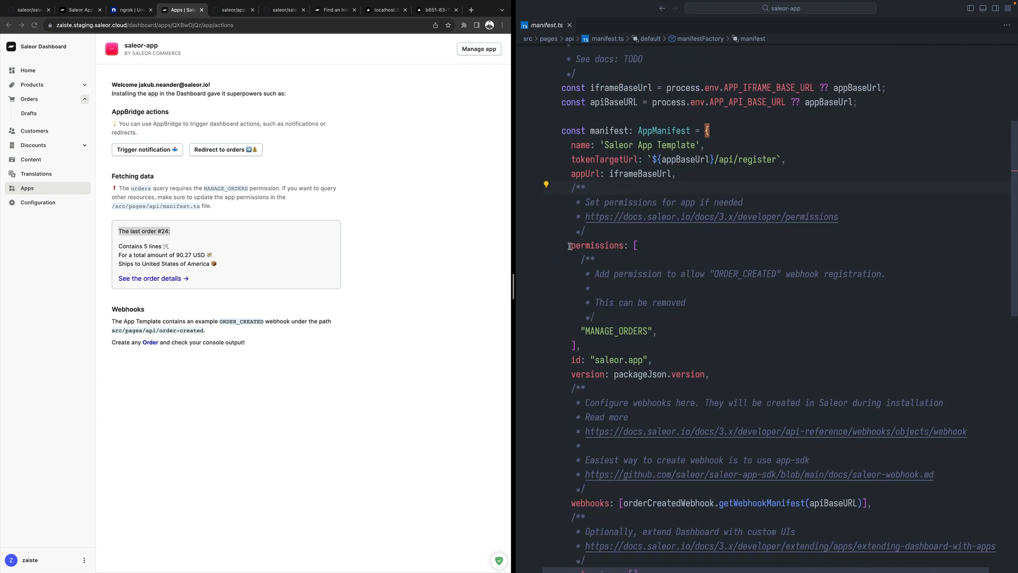
{"action": "mouse_move", "coordinate": [597, 245]}
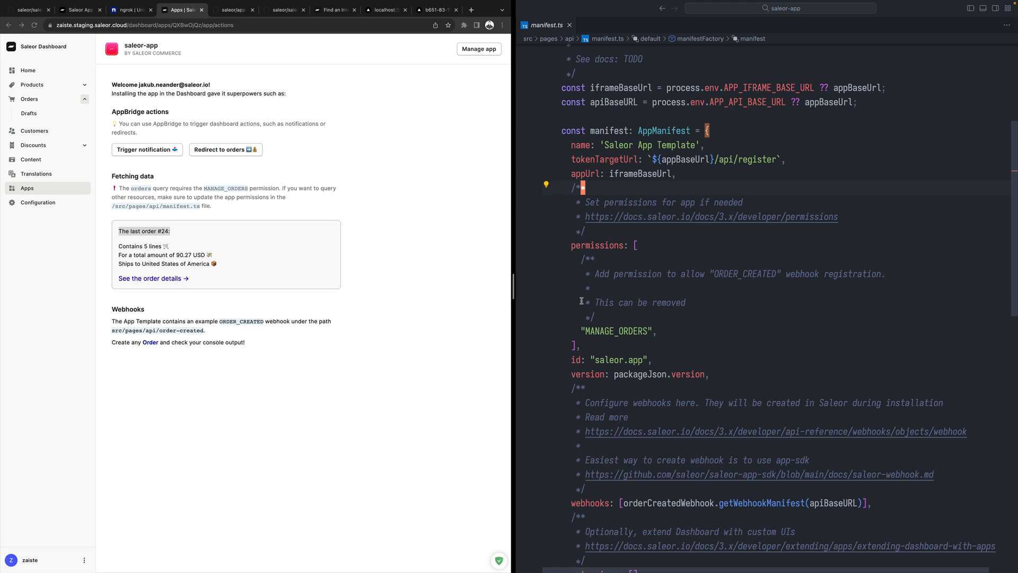
{"action": "scroll", "scroll_direction": "down", "scroll_amount": 3}
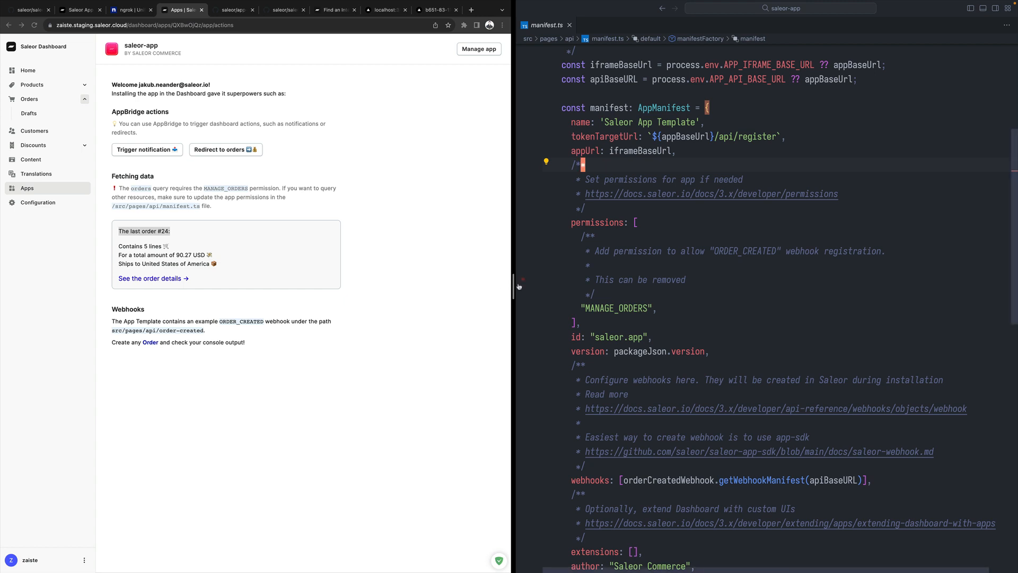
{"action": "scroll", "scroll_direction": "down", "scroll_amount": 3}
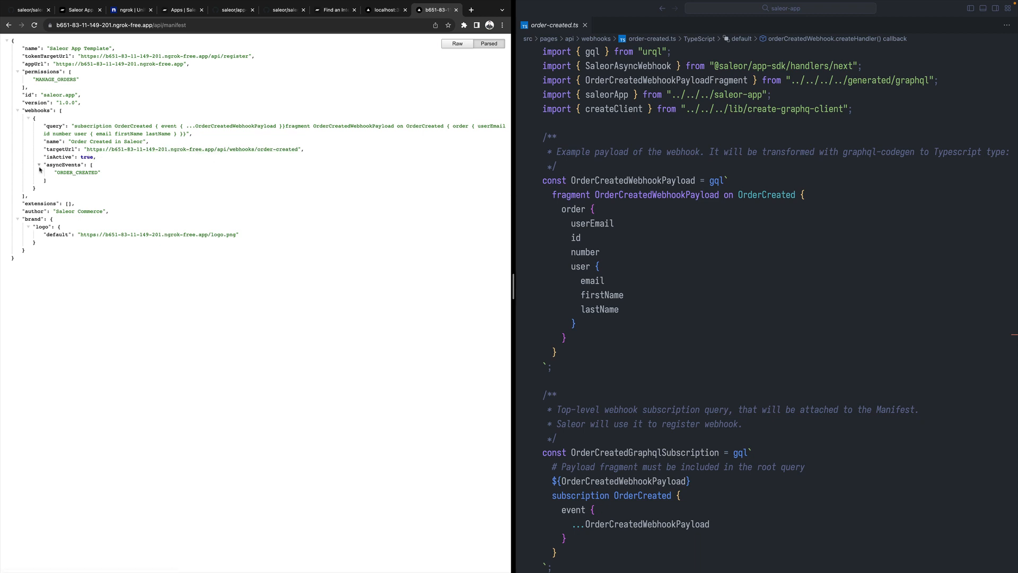
Step: Inspect the parsed manifest JSON at the ngrok /api/manifest URL, then return to the saleor-app dashboard page
{"action": "double_click", "coordinate": [75, 172]}
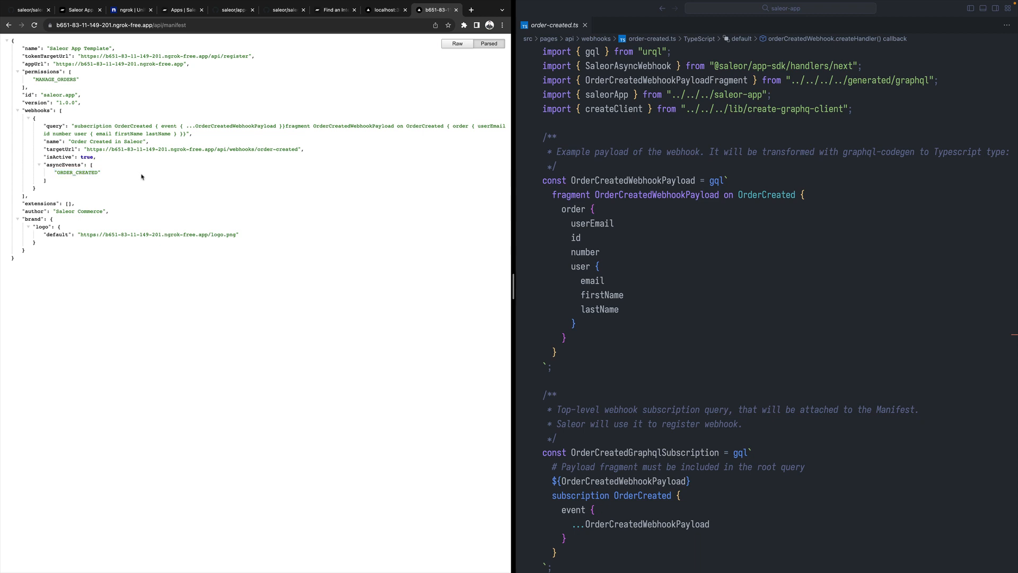
{"action": "mouse_move", "coordinate": [170, 177]}
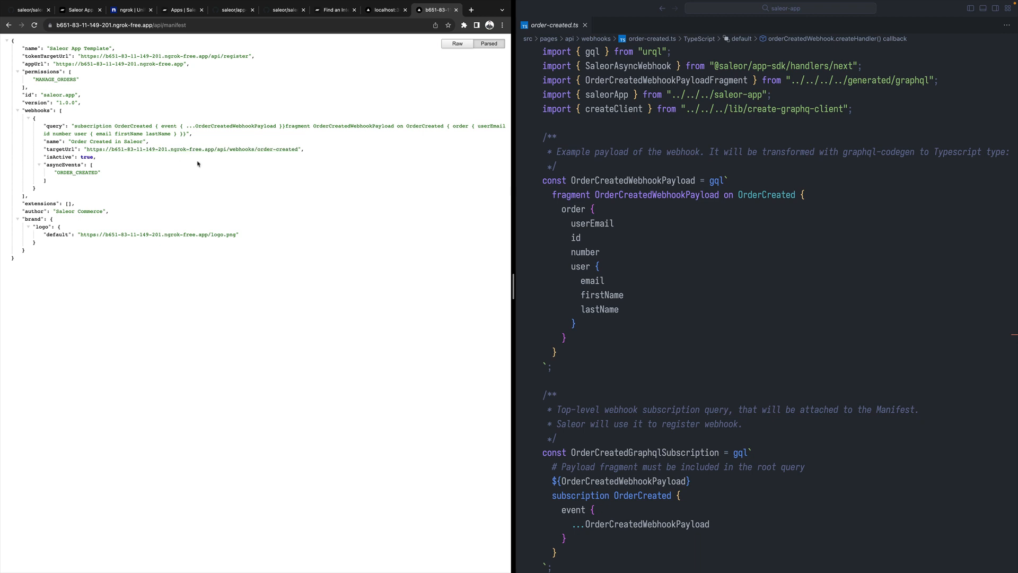
{"action": "mouse_move", "coordinate": [193, 176]}
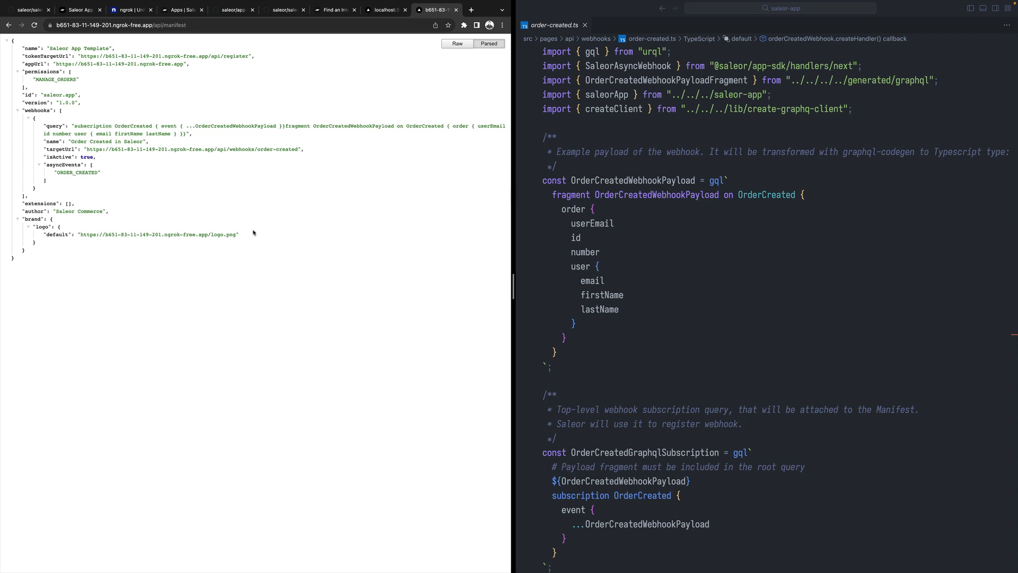
{"action": "left_click", "coordinate": [183, 10]}
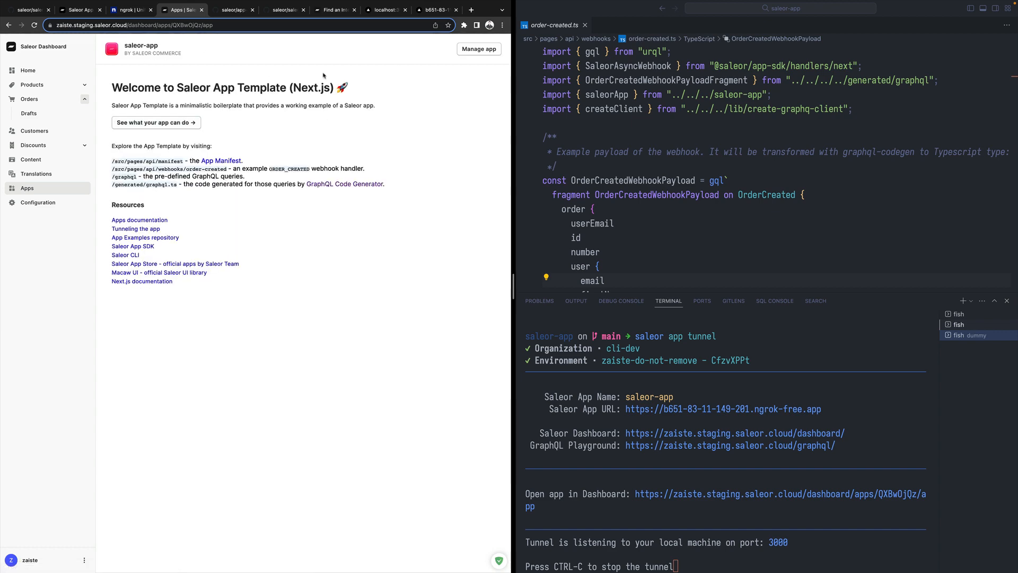
Step: Delete the existing saleor-app installation from its Manage app page
{"action": "left_click", "coordinate": [479, 49]}
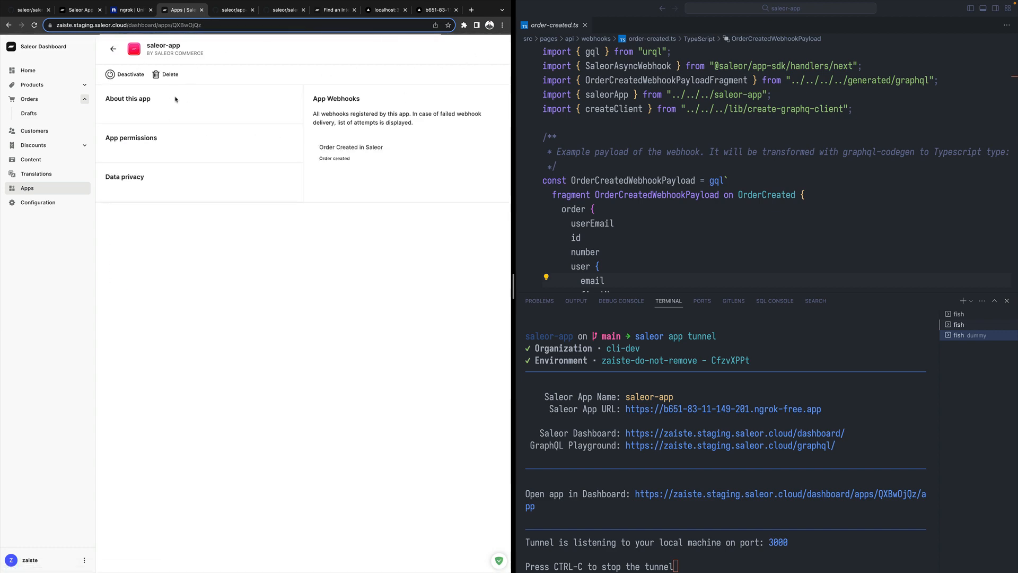
{"action": "left_click", "coordinate": [169, 74]}
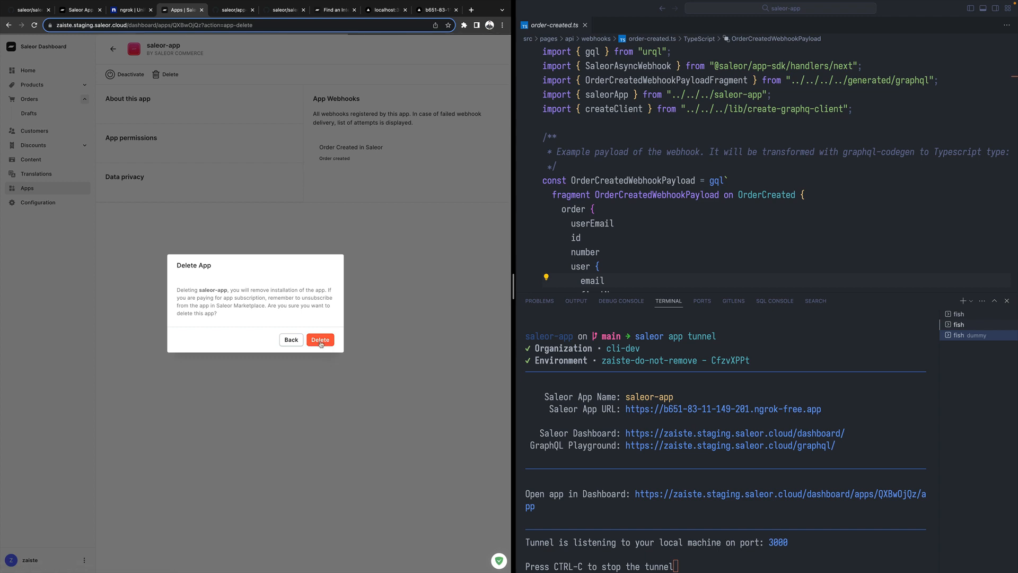
{"action": "left_click", "coordinate": [291, 339]}
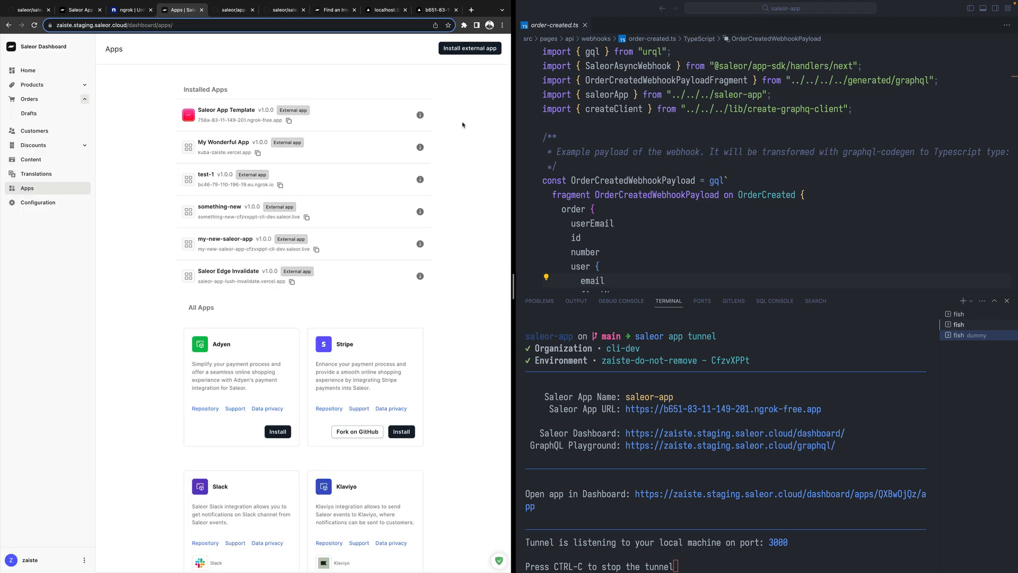
{"action": "mouse_move", "coordinate": [470, 48]}
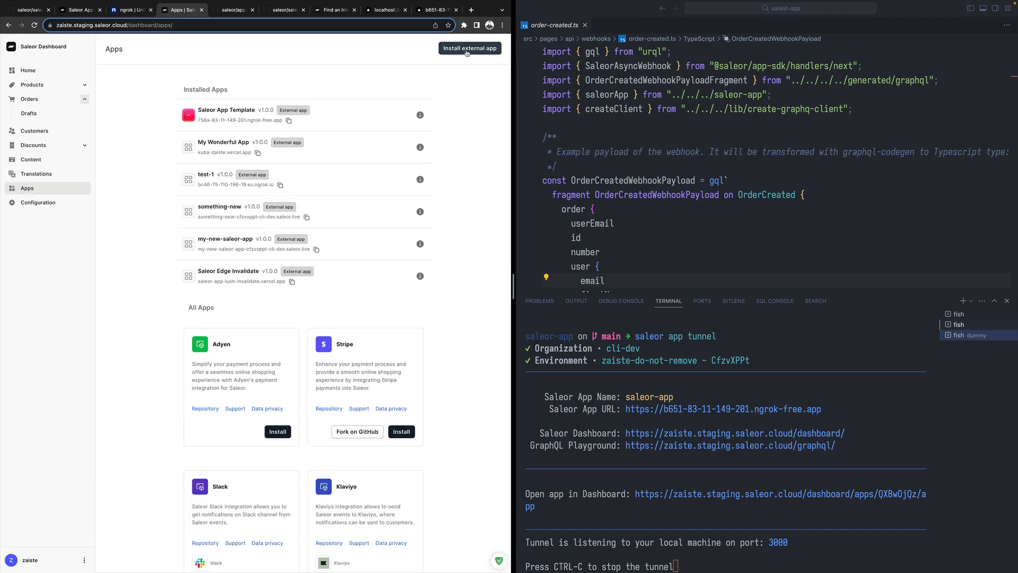
Step: Install an external app from the ngrok-free.app /api/manifest URL, reaching the Manage orders prompt
{"action": "left_click", "coordinate": [469, 48]}
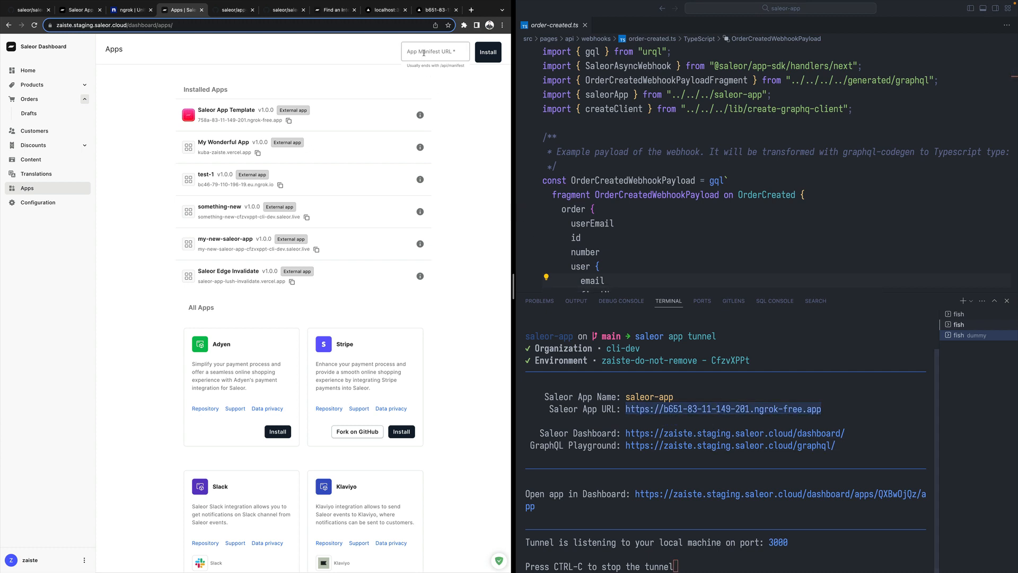
{"action": "type", "text": "149-201.ngrok-free.app"}
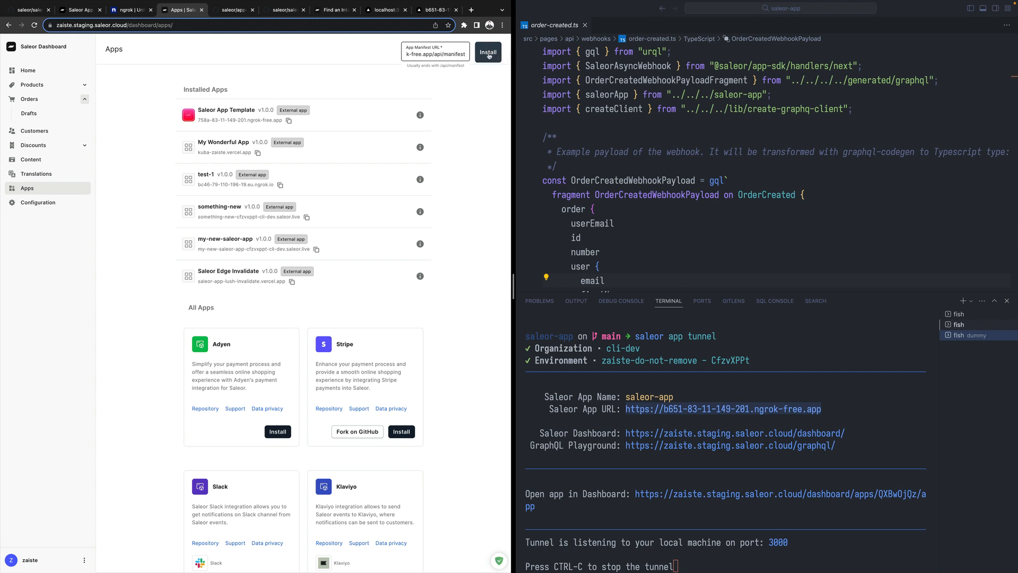
{"action": "left_click", "coordinate": [488, 51]}
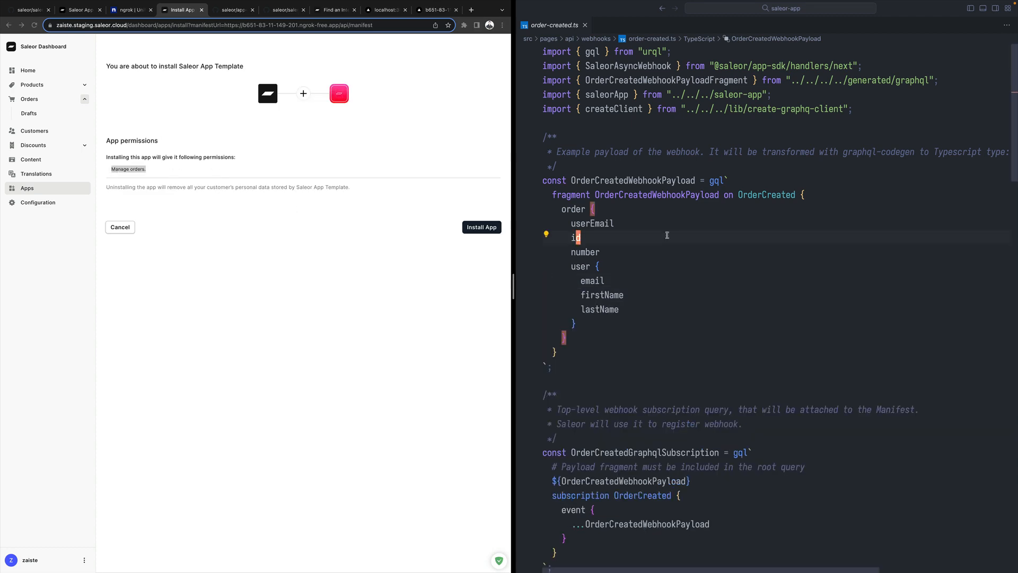
Step: Review the MANAGE_ORDERS permission and confirm installing Saleor App Template
{"action": "scroll", "scroll_direction": "down", "scroll_amount": 3}
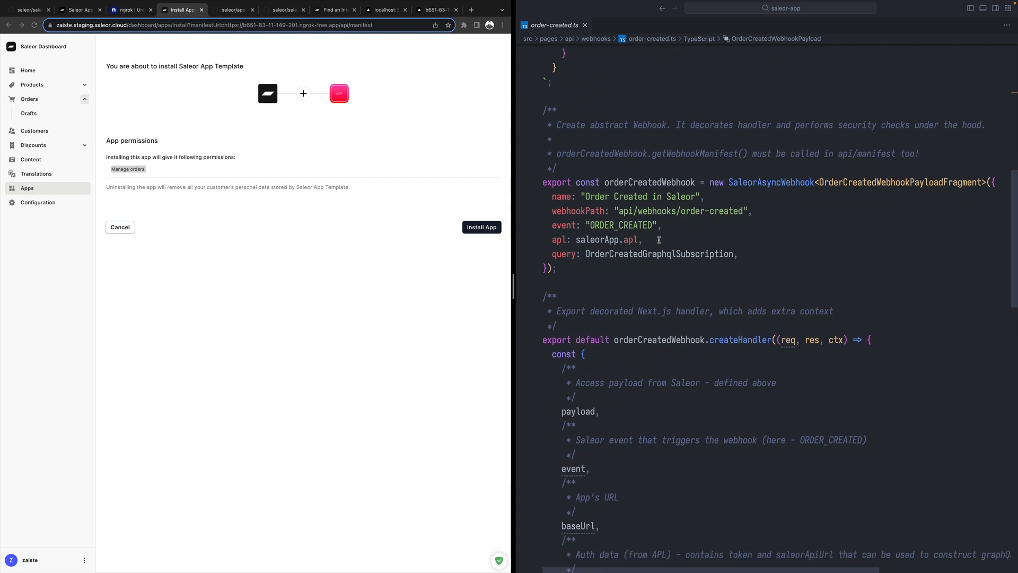
{"action": "left_click", "coordinate": [620, 24]}
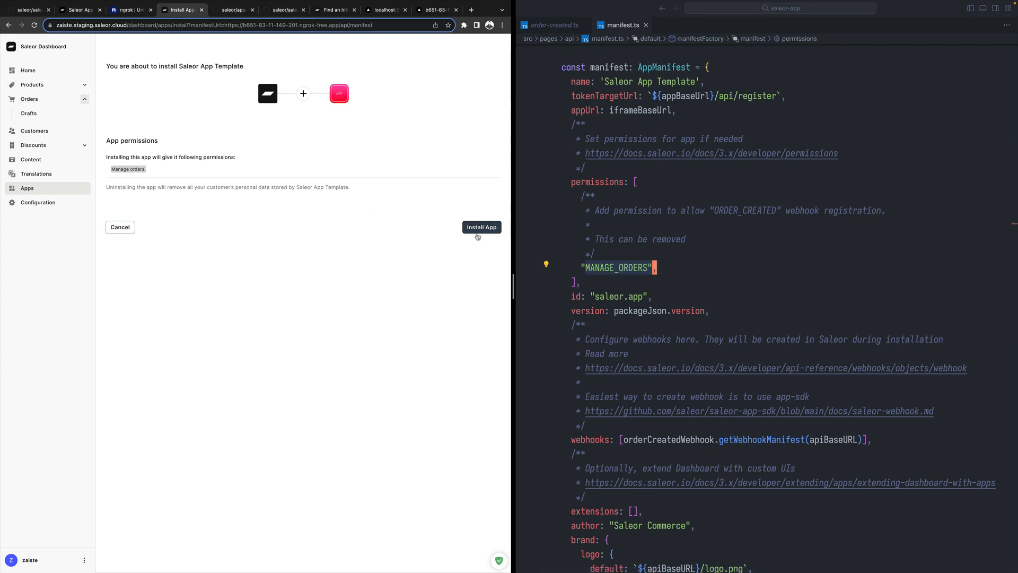
{"action": "left_click", "coordinate": [482, 227]}
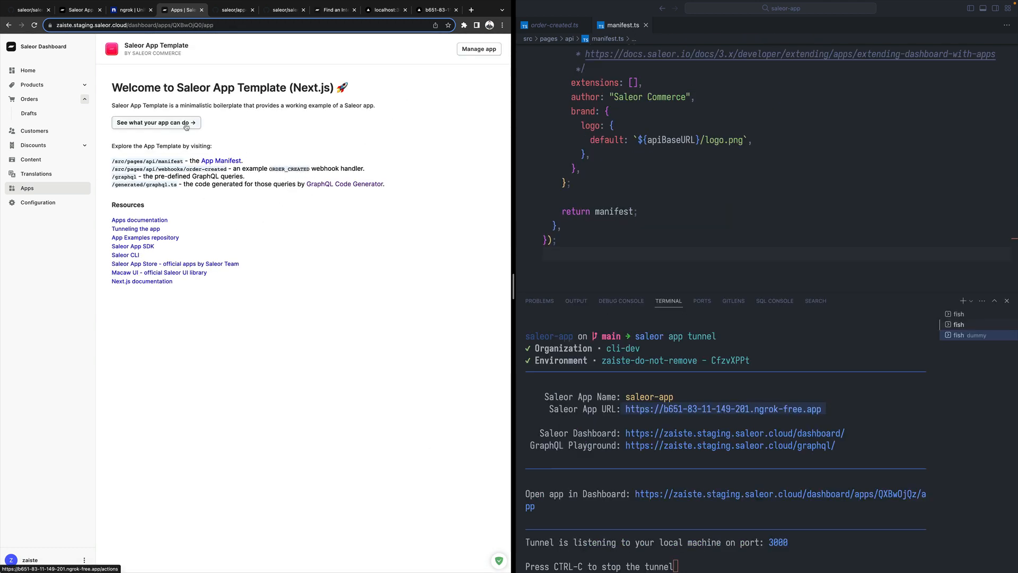
Step: Trigger the test notification from the app's actions page, showing 'You rock!' and order #24
{"action": "left_click", "coordinate": [155, 122]}
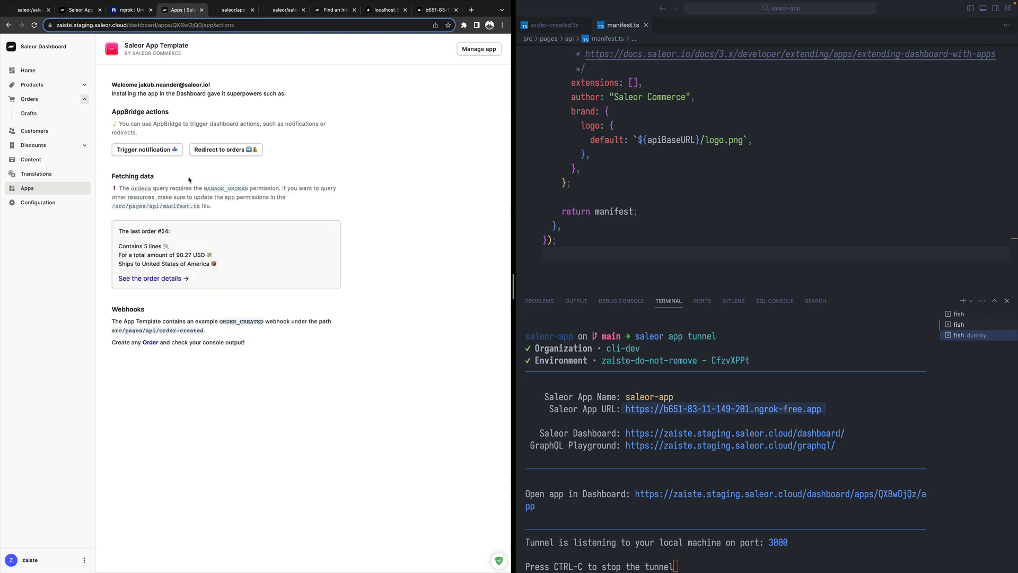
{"action": "left_click", "coordinate": [145, 149]}
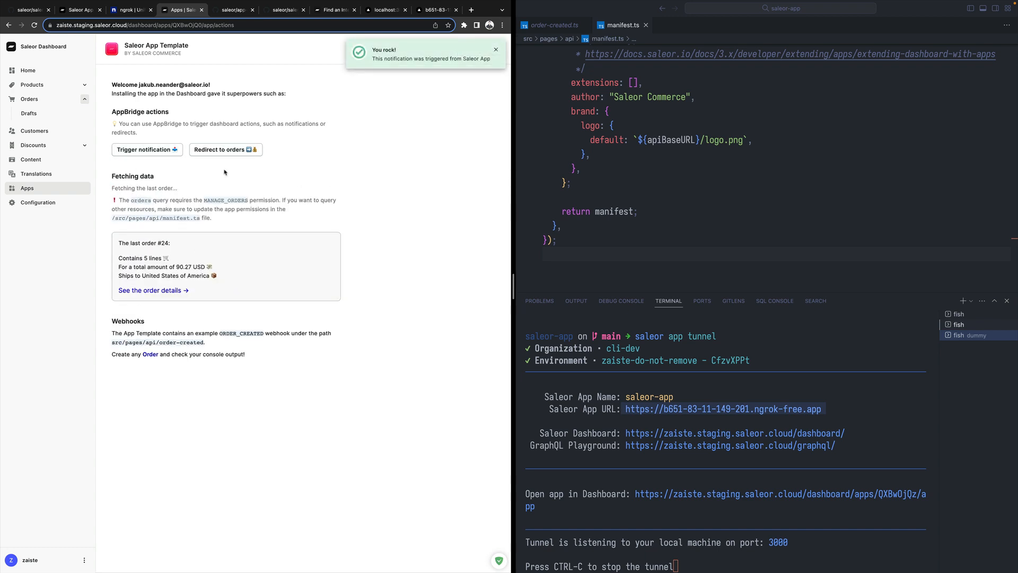